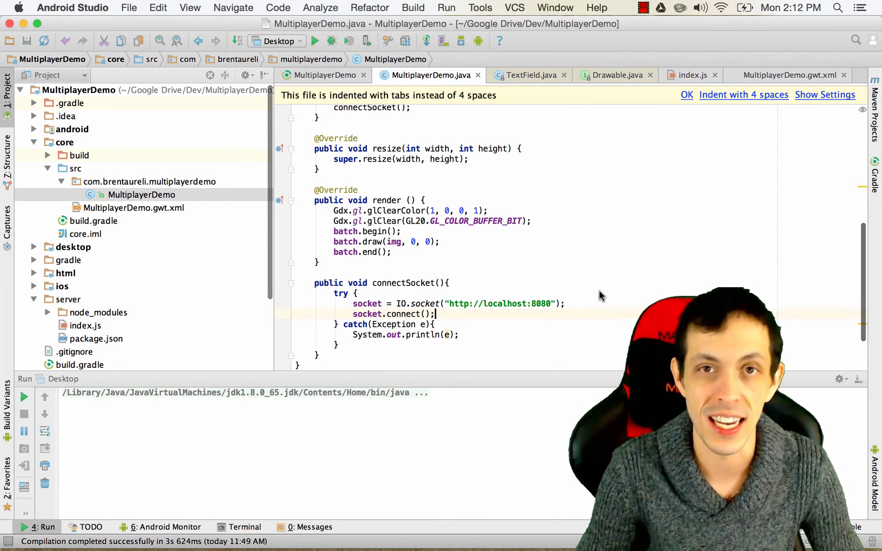
Open the server folder's index.js with its Socket.IO connection and disconnect handlers
{"action": "left_click", "coordinate": [691, 75]}
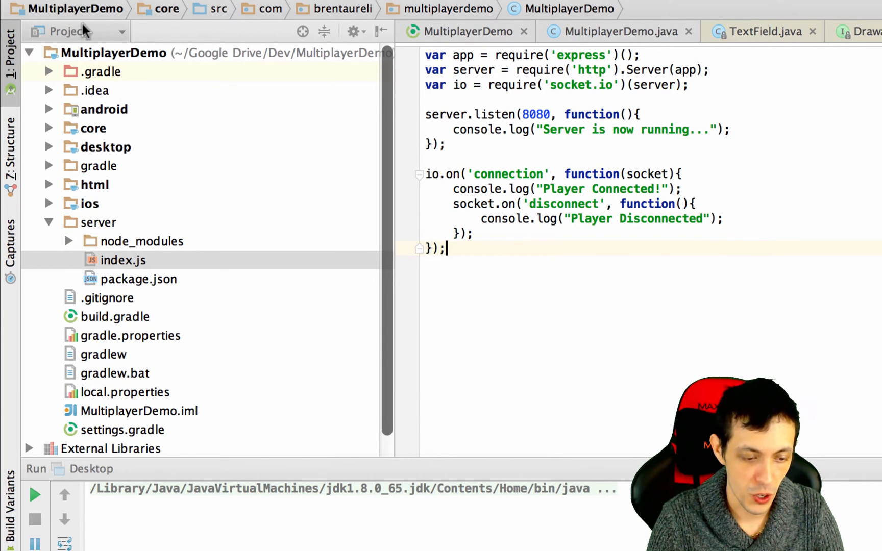
{"action": "left_click", "coordinate": [76, 31]}
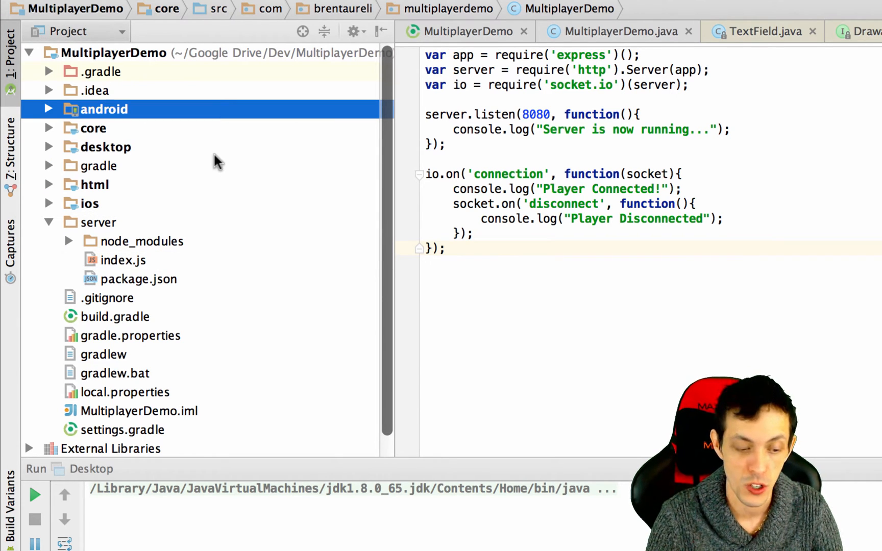
{"action": "left_click", "coordinate": [98, 223]}
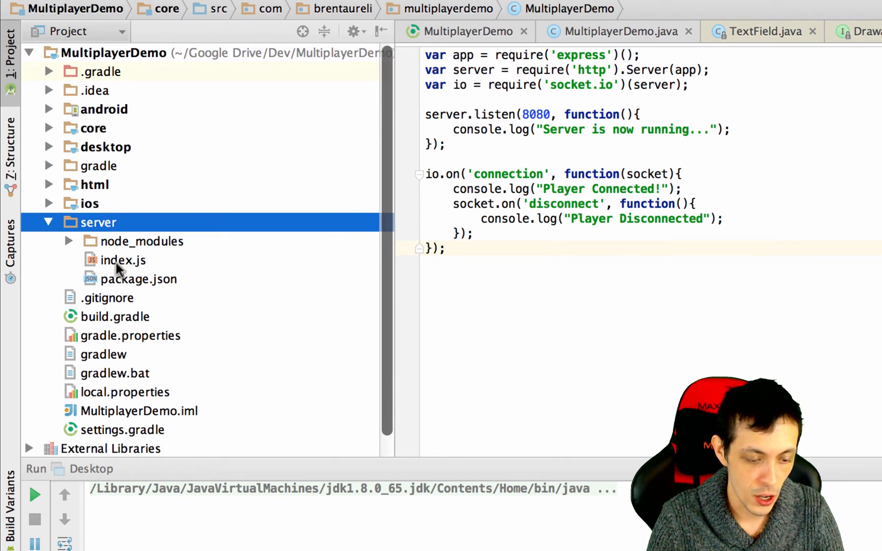
{"action": "left_click", "coordinate": [123, 261]}
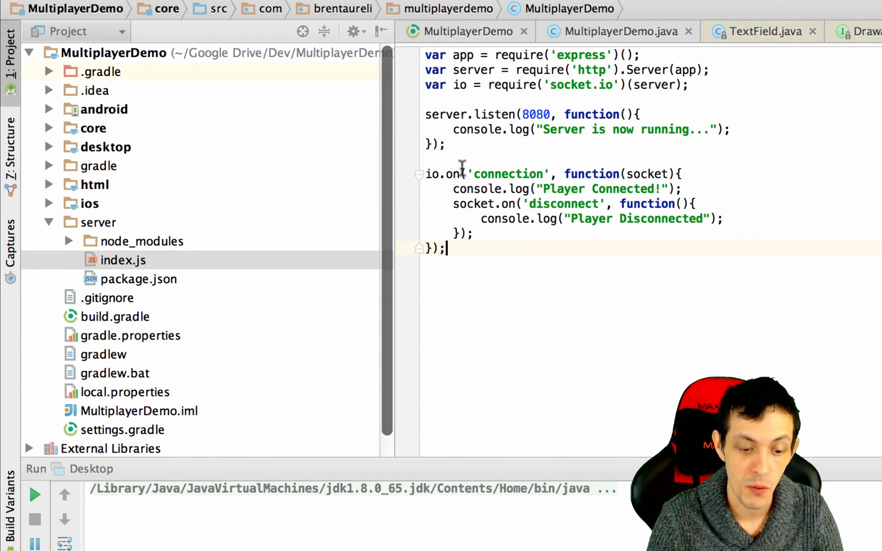
{"action": "mouse_move", "coordinate": [591, 189]}
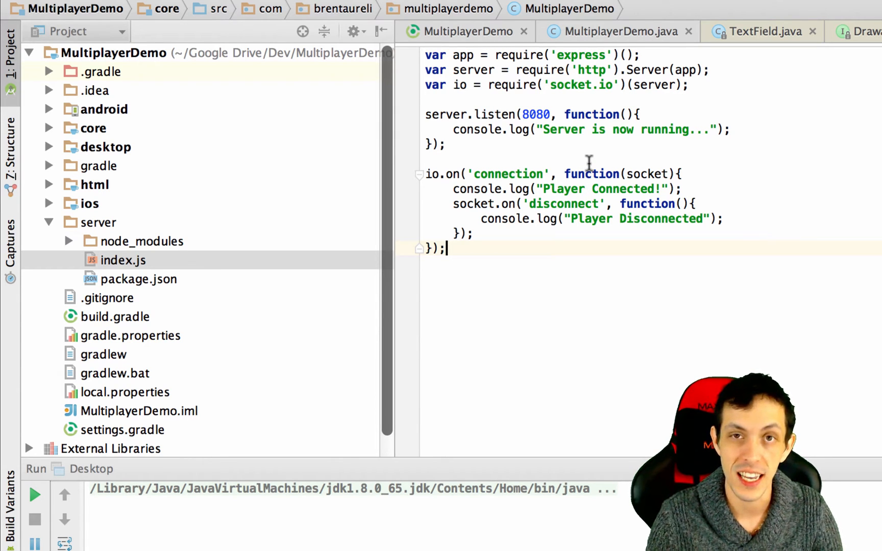
{"action": "mouse_move", "coordinate": [461, 173]}
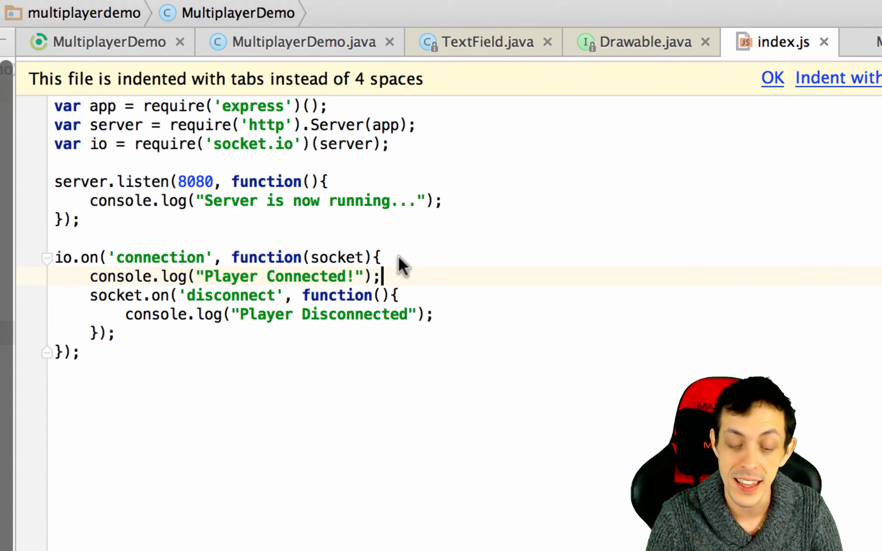
Finish the socket.id reference in the Player Connected log and tidy the handler lines
{"action": "type", "text": "socke"}
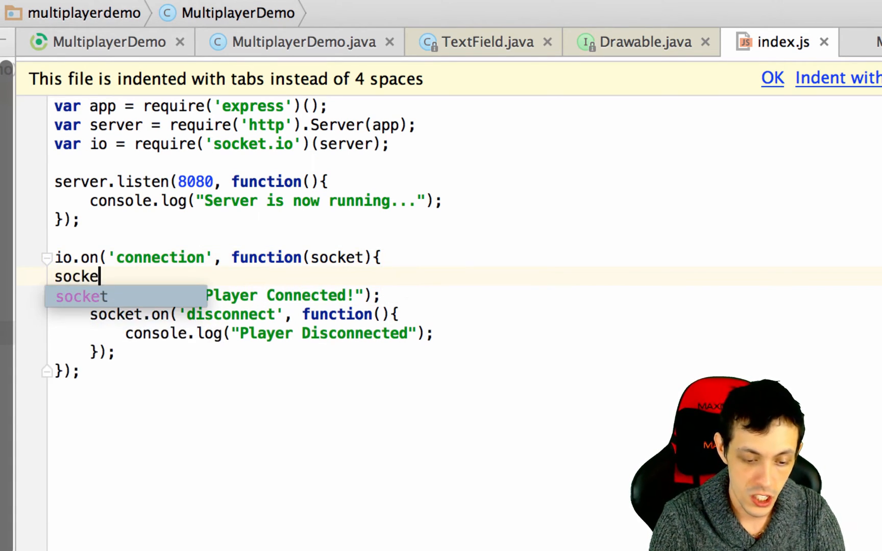
{"action": "type", "text": "t.id"}
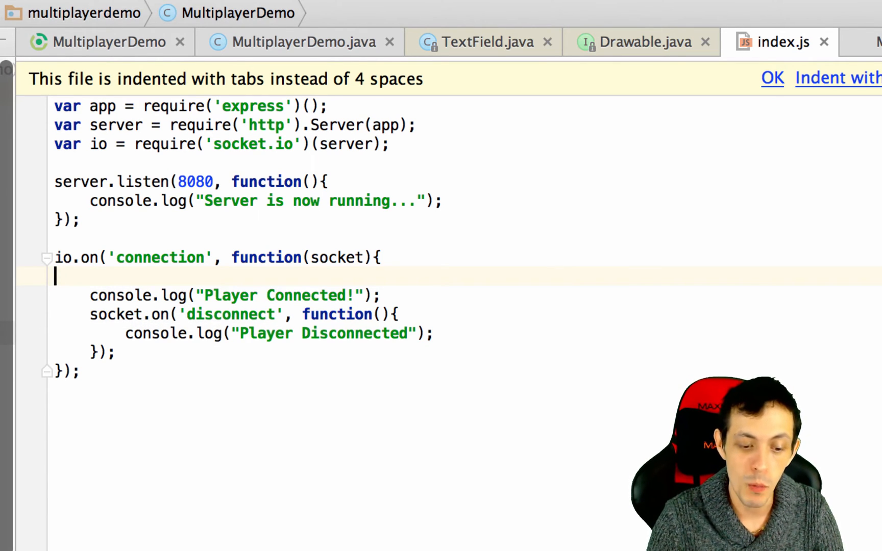
{"action": "key", "text": "backspace"}
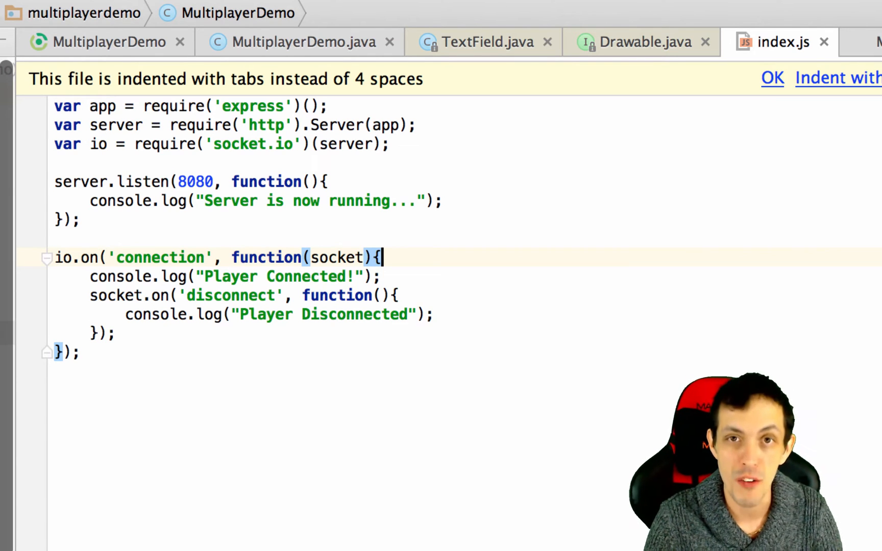
{"action": "key", "text": "enter"}
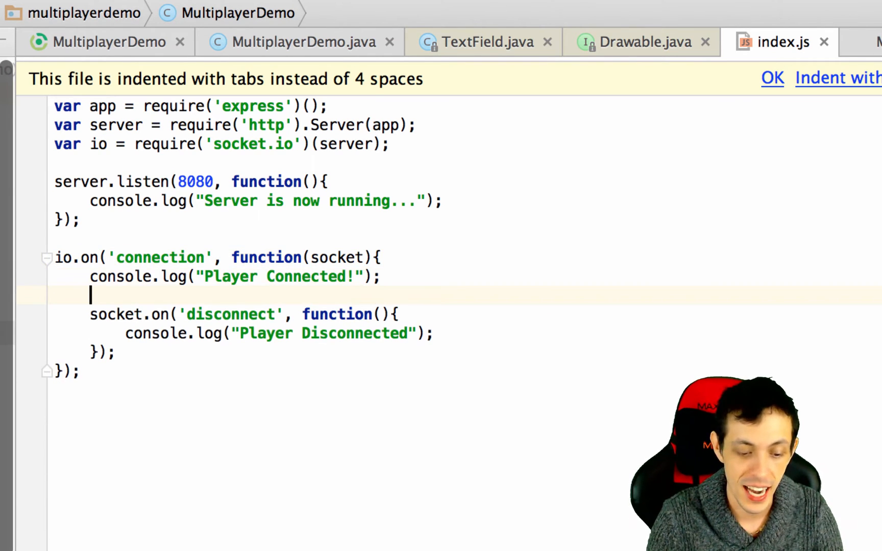
Add socket.emit('socketID', { id: socket.id }); after the Player Connected log
{"action": "type", "text": "socket."}
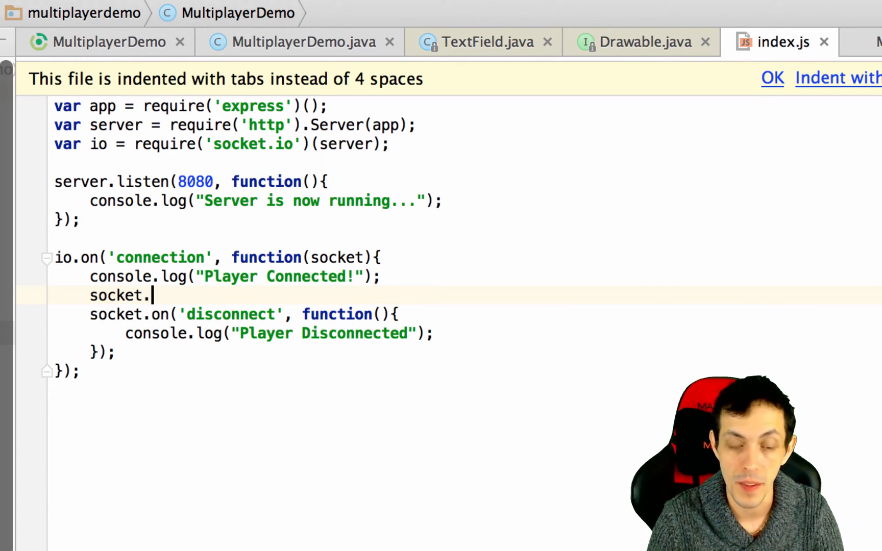
{"action": "type", "text": "emit"}
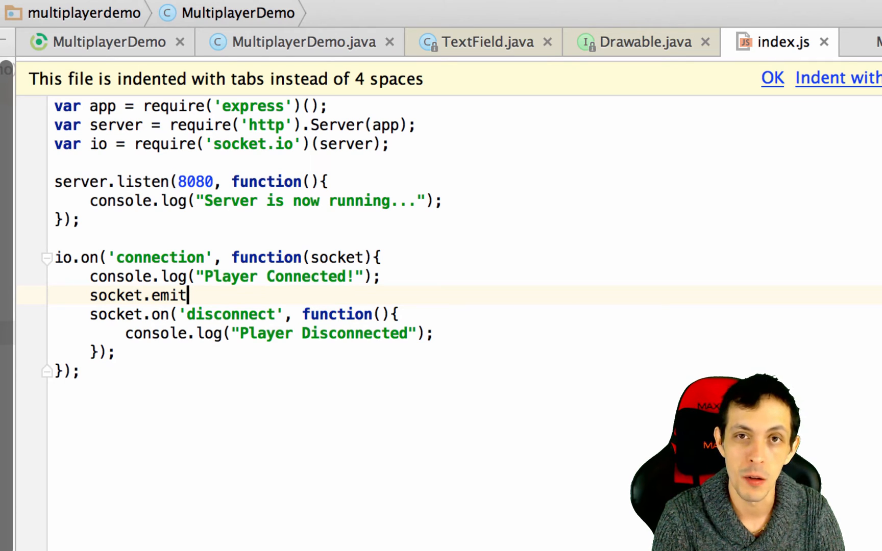
{"action": "type", "text": "("}
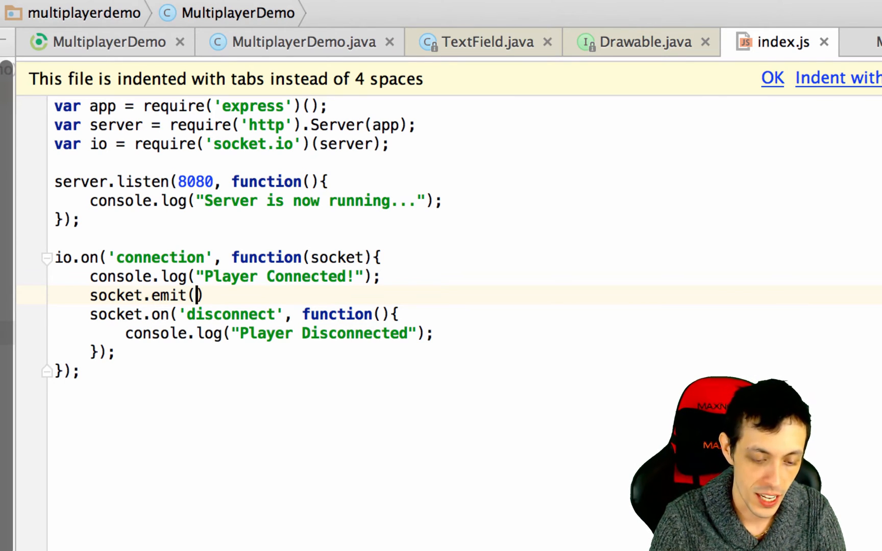
{"action": "type", "text": "'"}
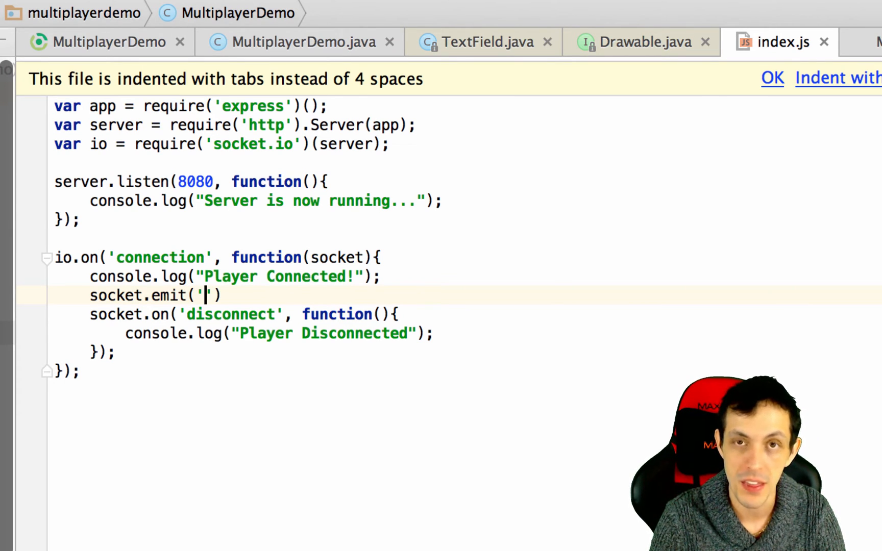
{"action": "type", "text": "socket"}
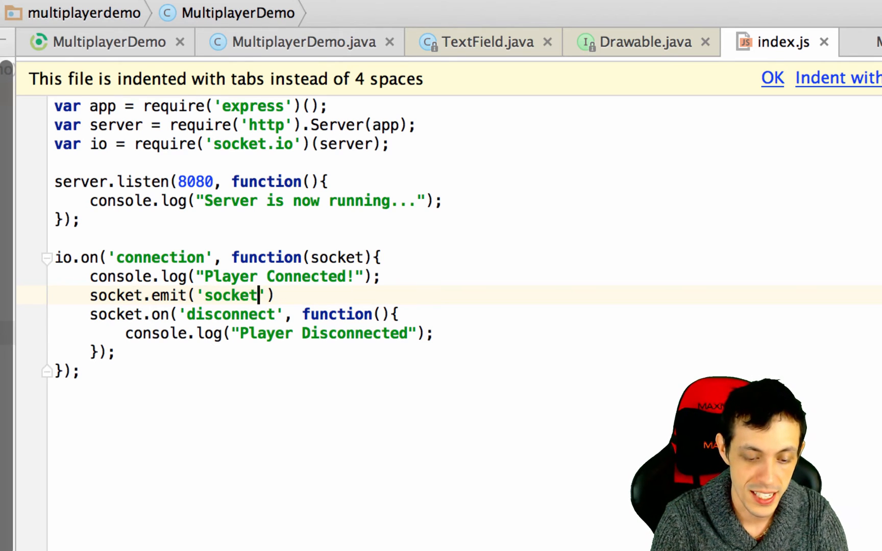
{"action": "type", "text": "ID"}
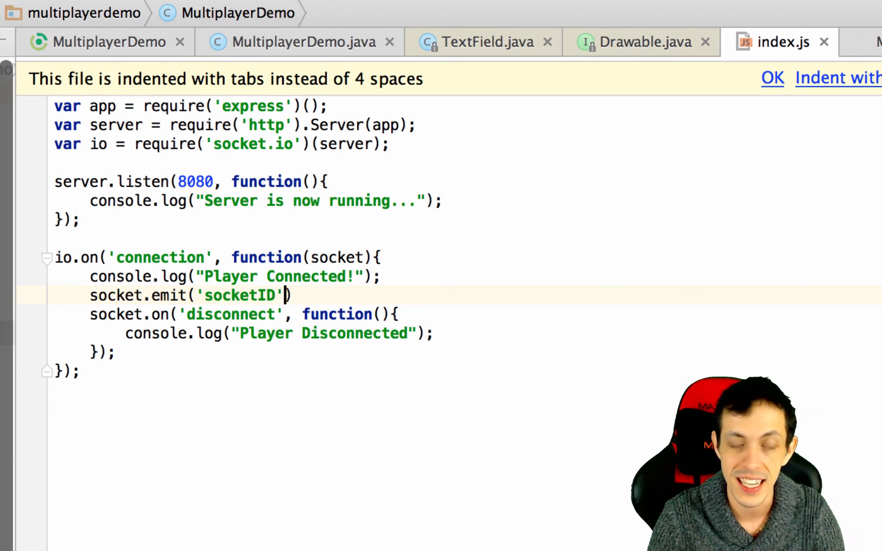
{"action": "type", "text": ","}
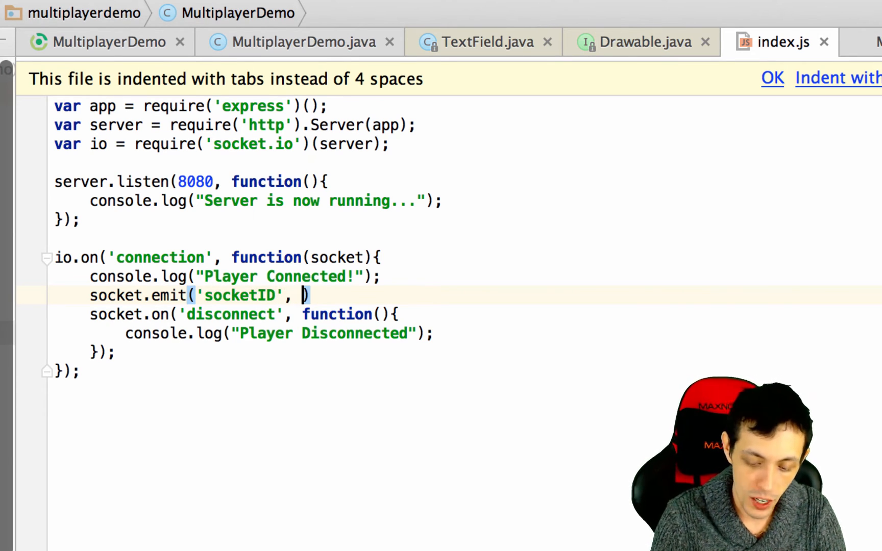
{"action": "type", "text": "{}"}
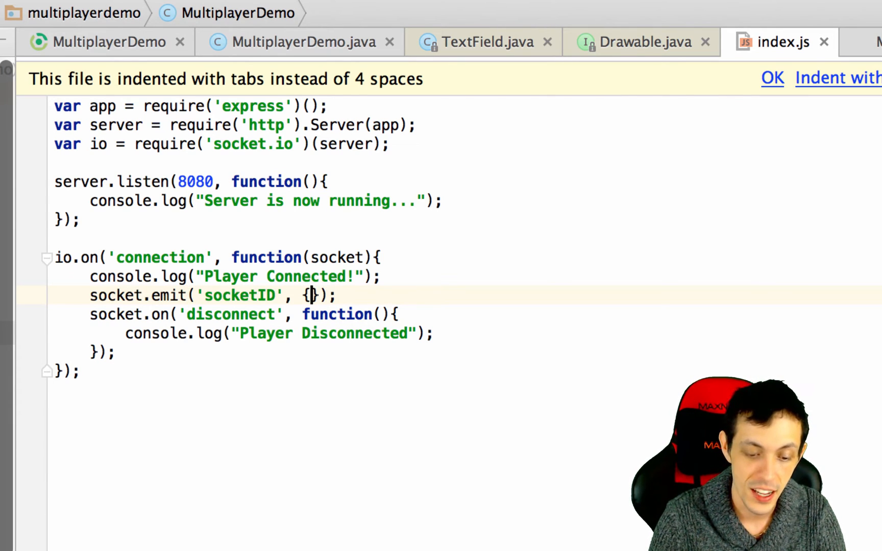
{"action": "type", "text": "\"  \""}
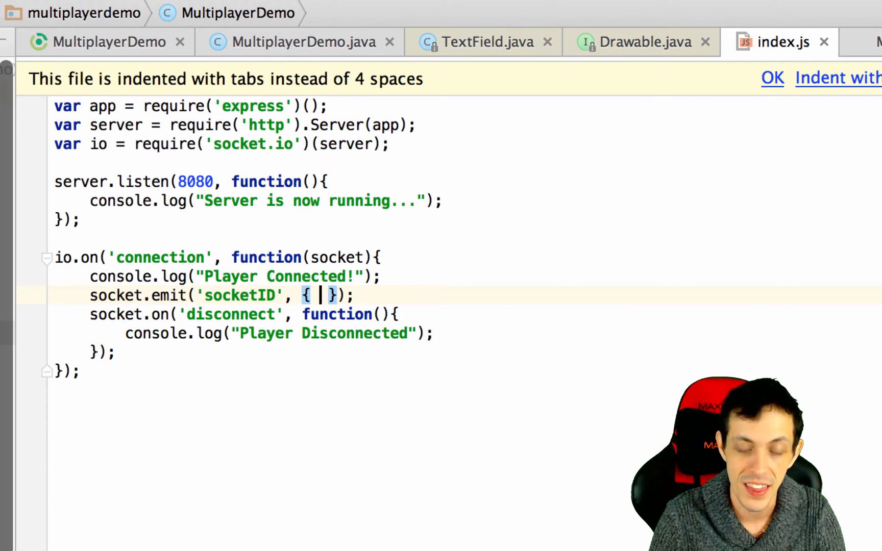
{"action": "type", "text": "id"}
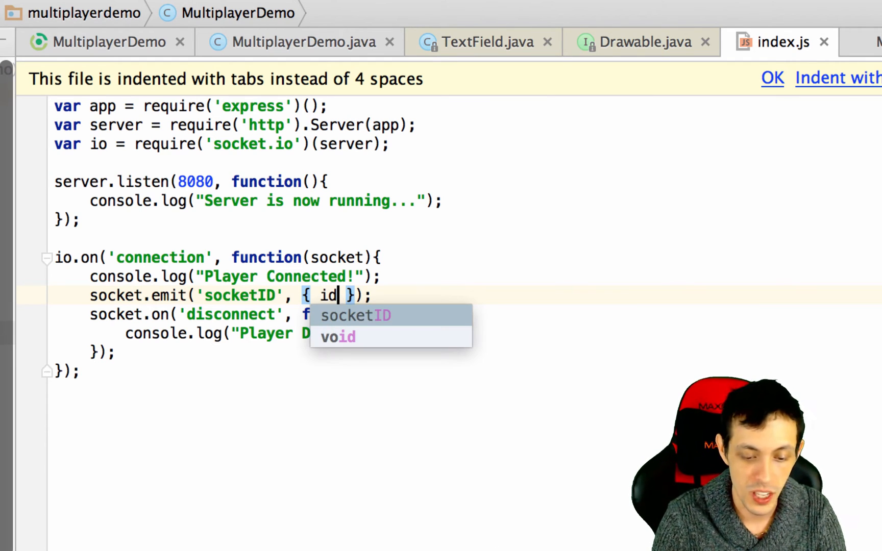
{"action": "type", "text": ":"}
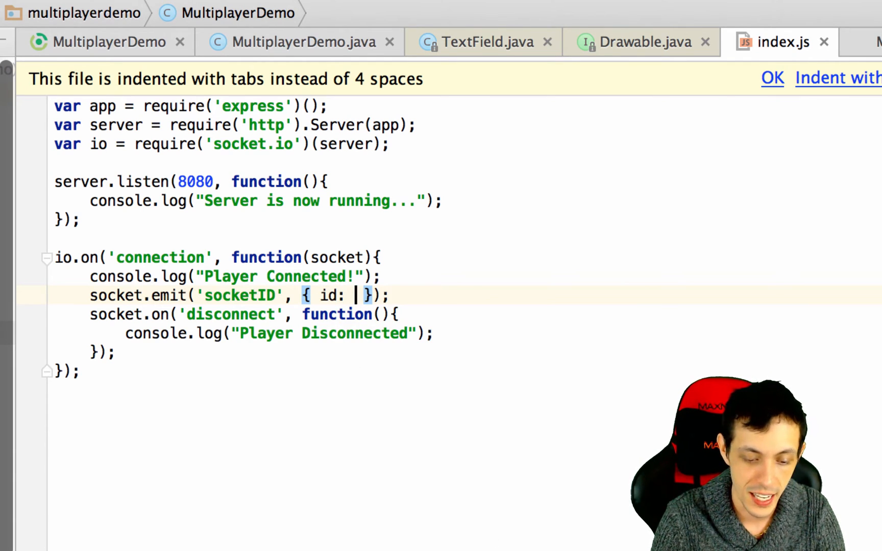
{"action": "type", "text": "socket.i"}
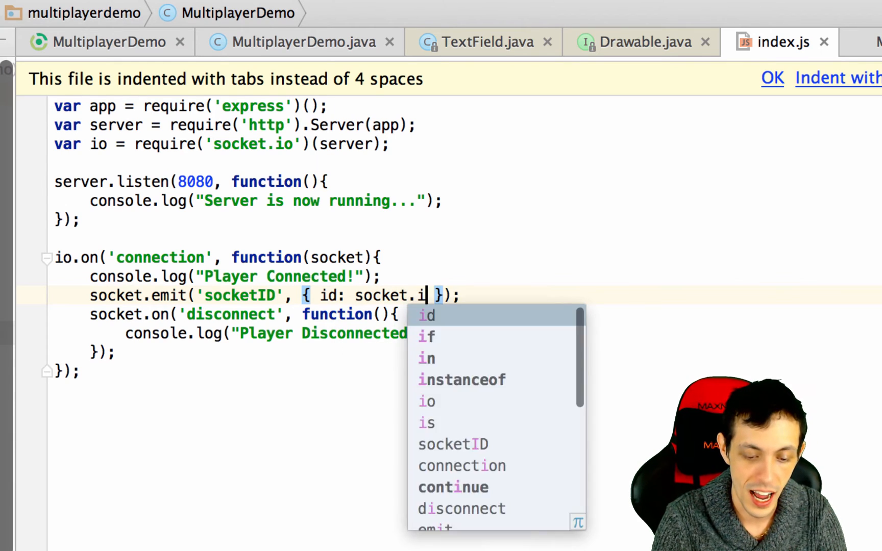
{"action": "key", "text": "Tab"}
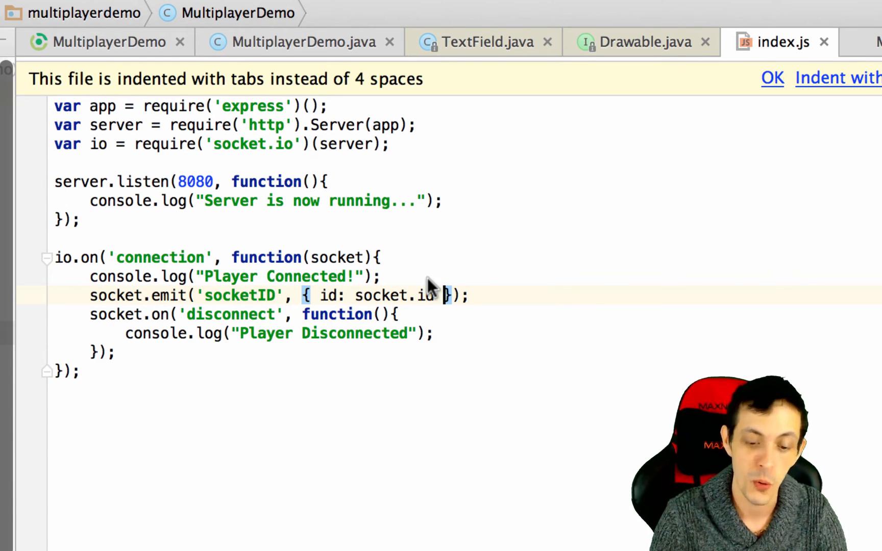
{"action": "mouse_move", "coordinate": [186, 264]}
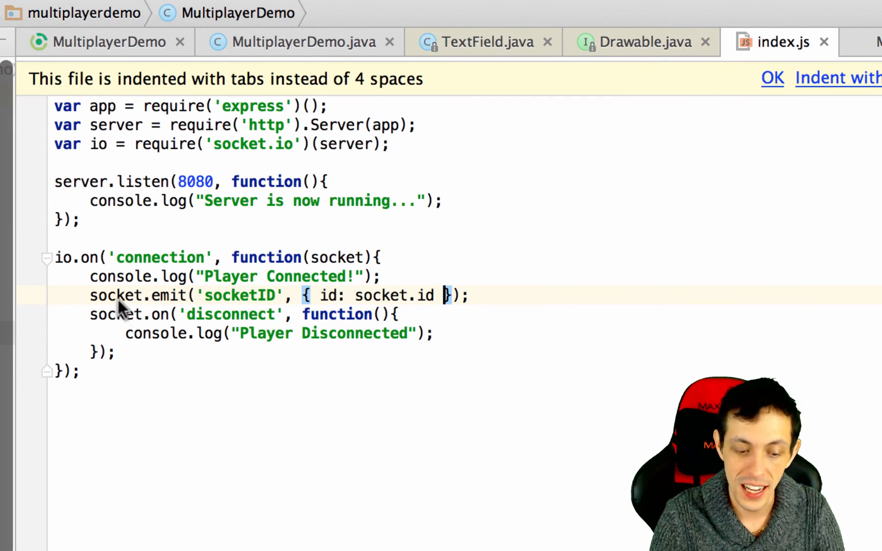
{"action": "mouse_move", "coordinate": [141, 304]}
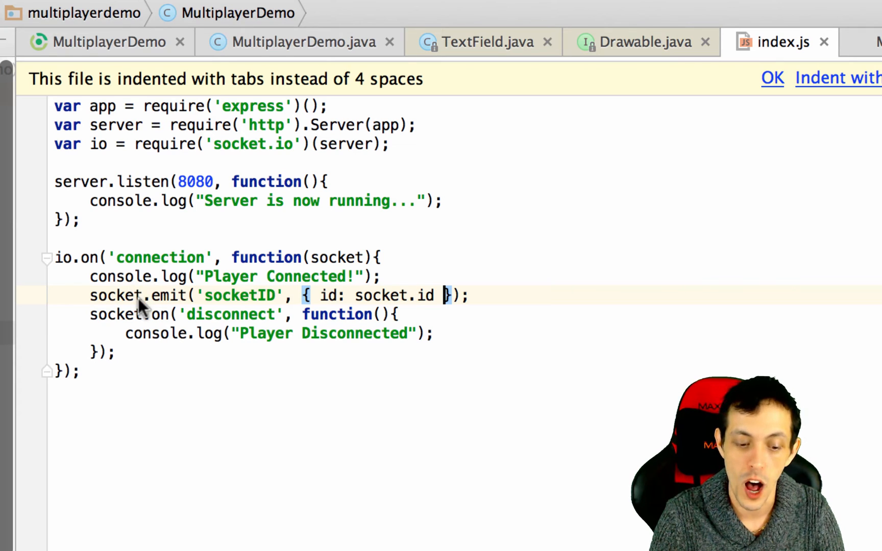
{"action": "mouse_move", "coordinate": [220, 304]}
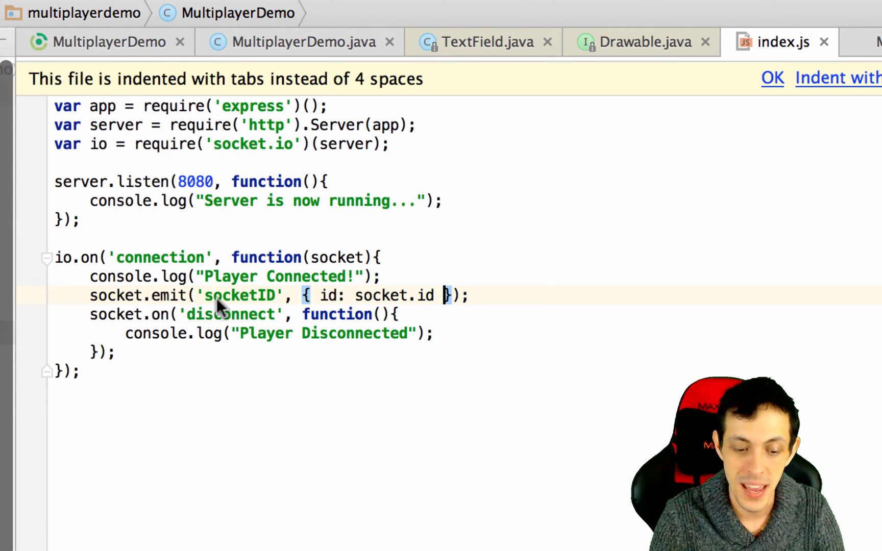
{"action": "mouse_move", "coordinate": [275, 304]}
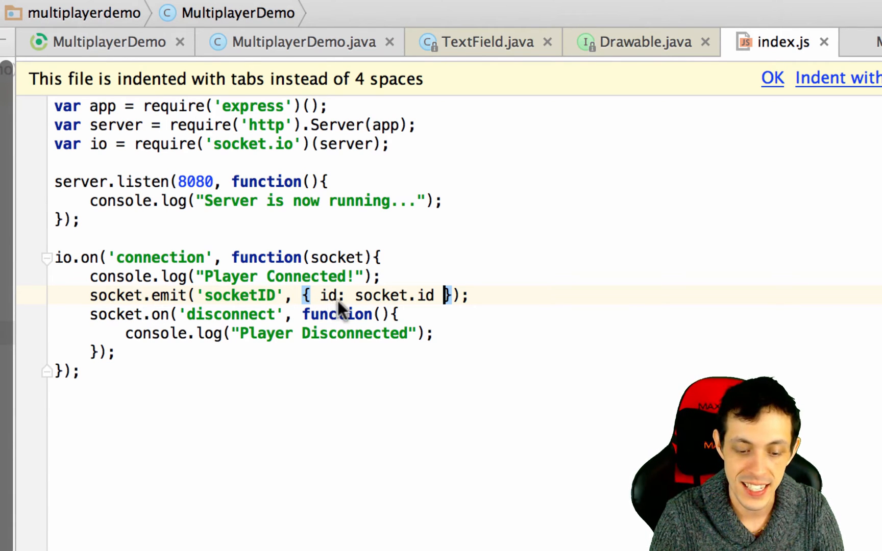
{"action": "mouse_move", "coordinate": [495, 304]}
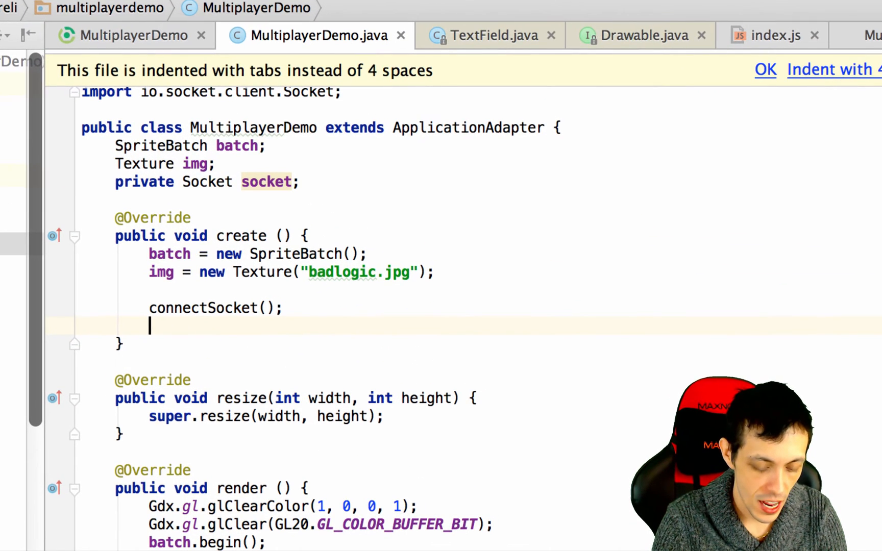
Call configSocketEvents(); from create() in MultiplayerDemo.java
{"action": "type", "text": "configSock"}
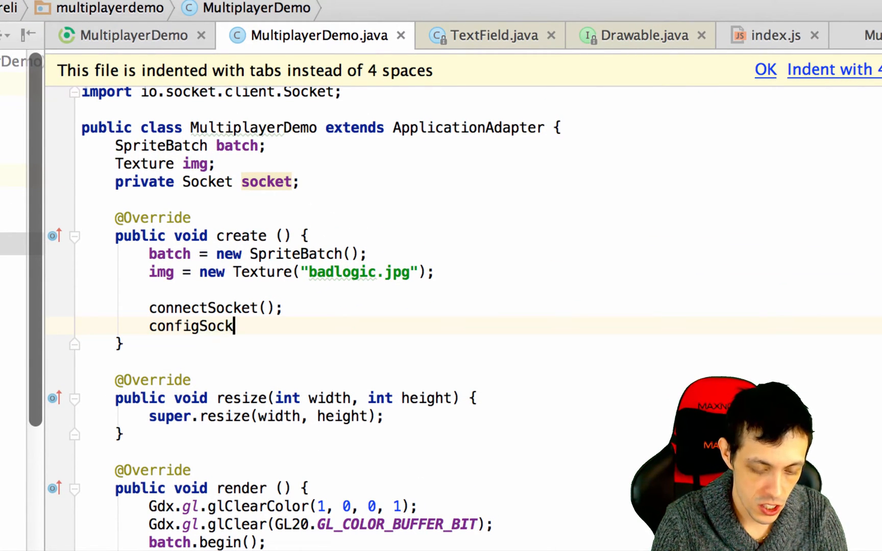
{"action": "type", "text": "etEvents"}
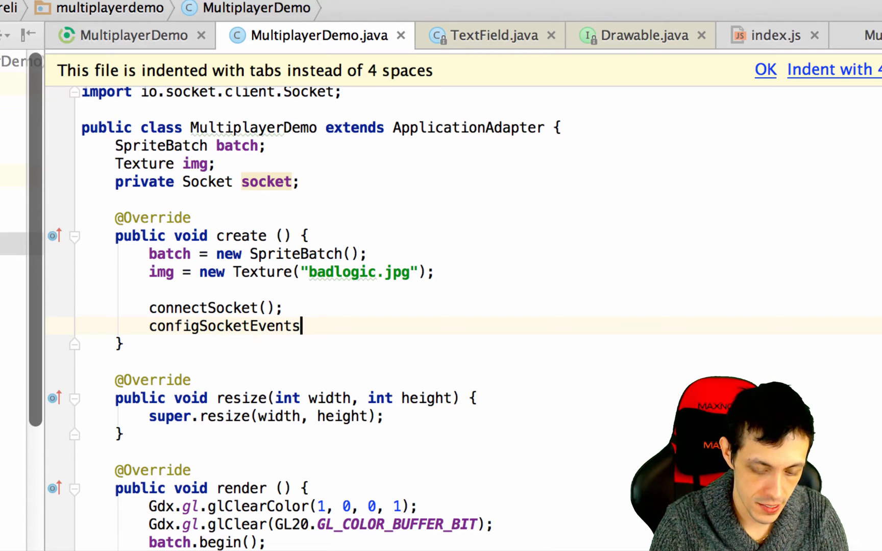
{"action": "type", "text": "();"}
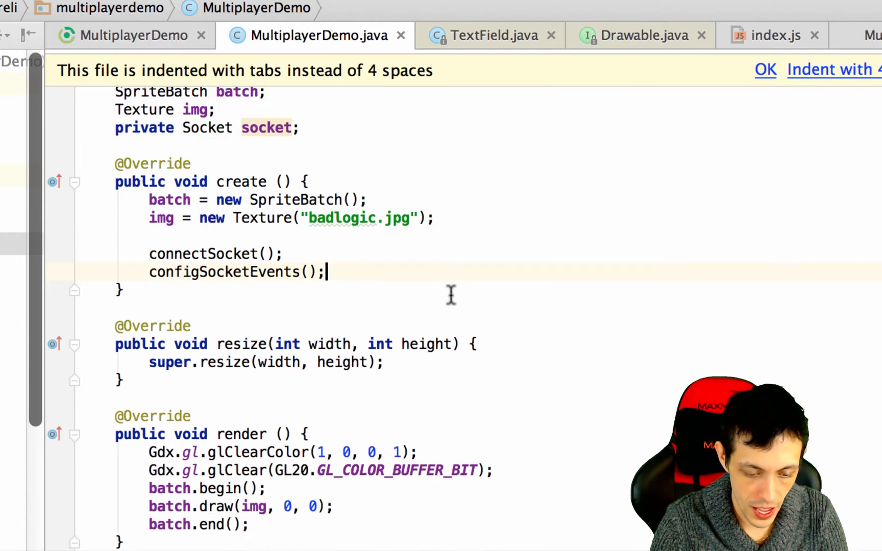
Declare an empty public void configSocketEvents(){ method below connectSocket
{"action": "scroll", "scroll_direction": "down", "scroll_amount": 3}
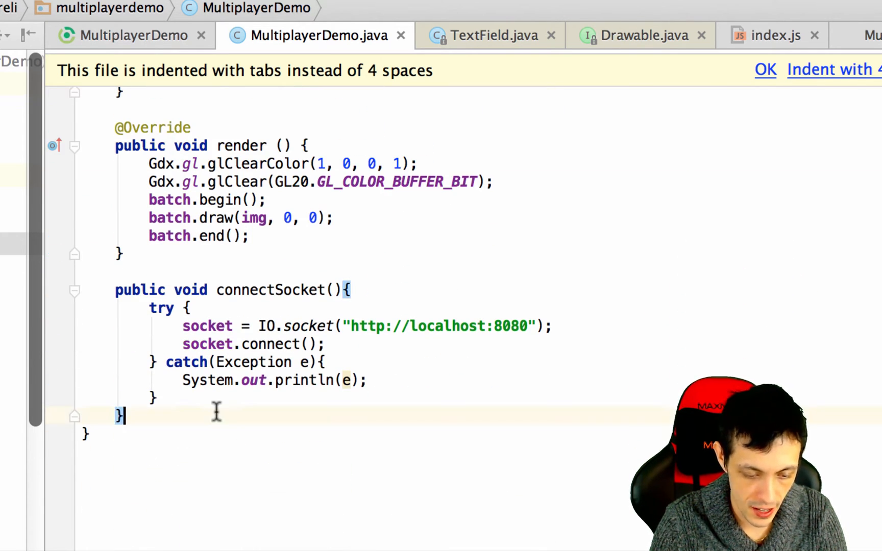
{"action": "type", "text": "public void"}
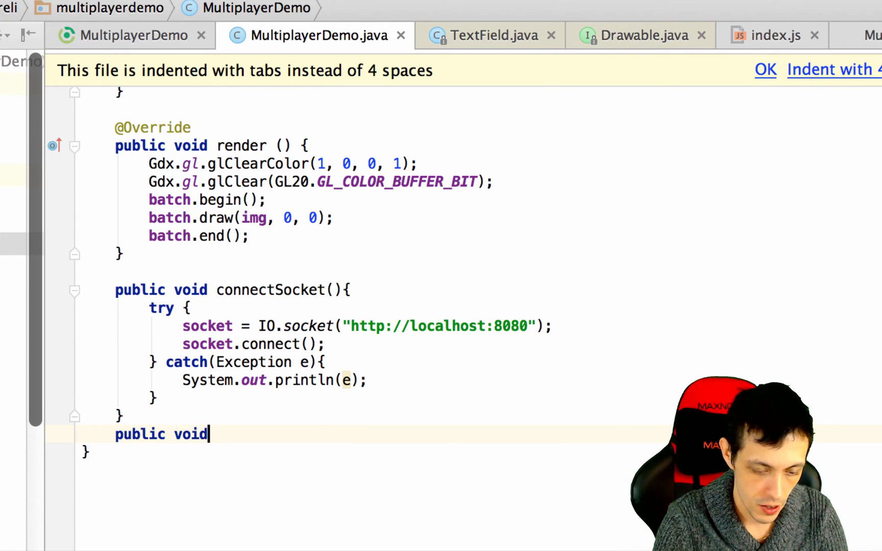
{"action": "type", "text": "configSocketEvents"}
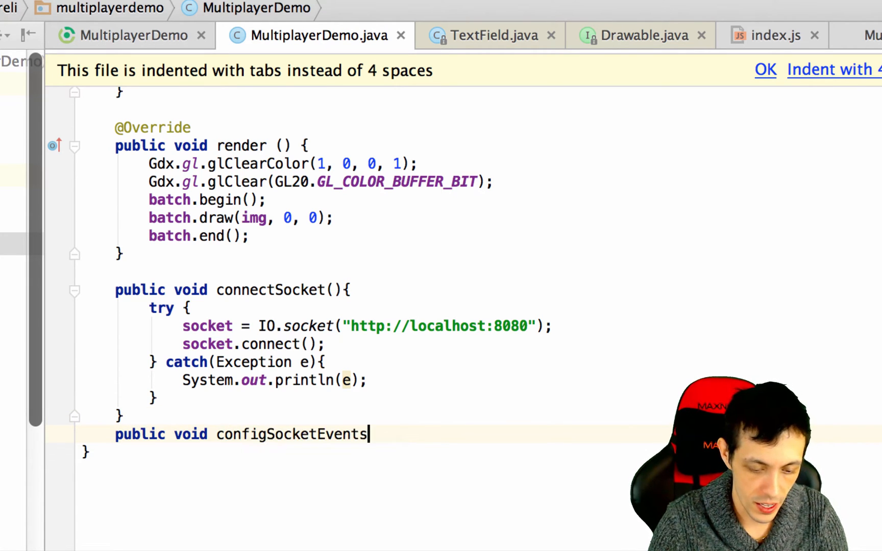
{"action": "type", "text": "(){"}
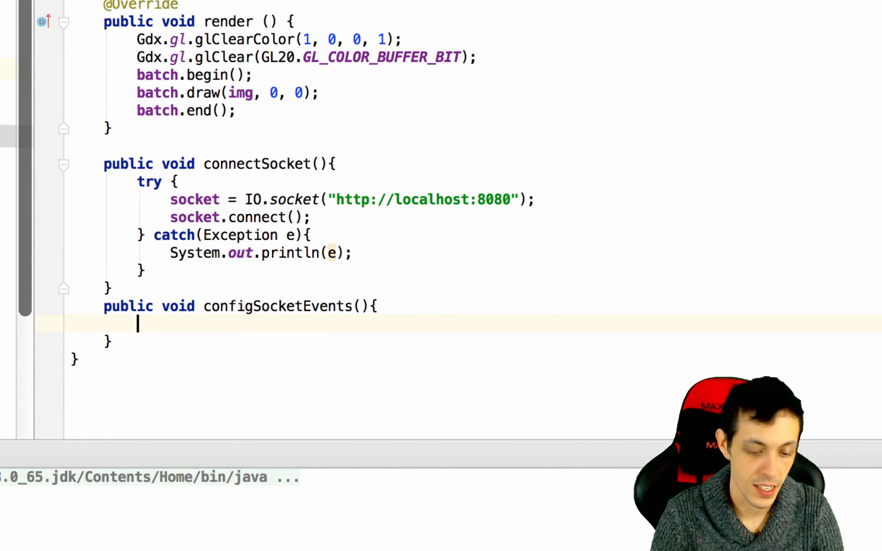
Start socket.on(Socket.EVENT_CONNECT inside configSocketEvents
{"action": "type", "text": "socket"}
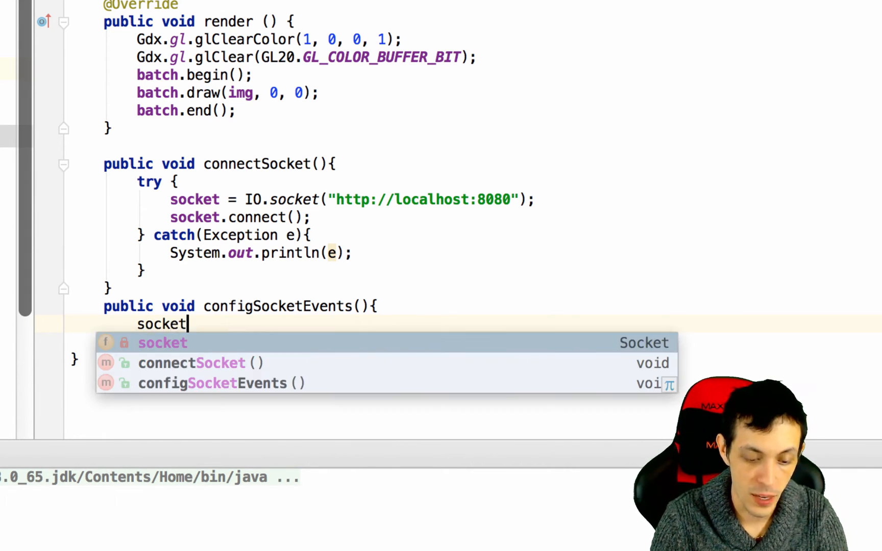
{"action": "type", "text": ".on("}
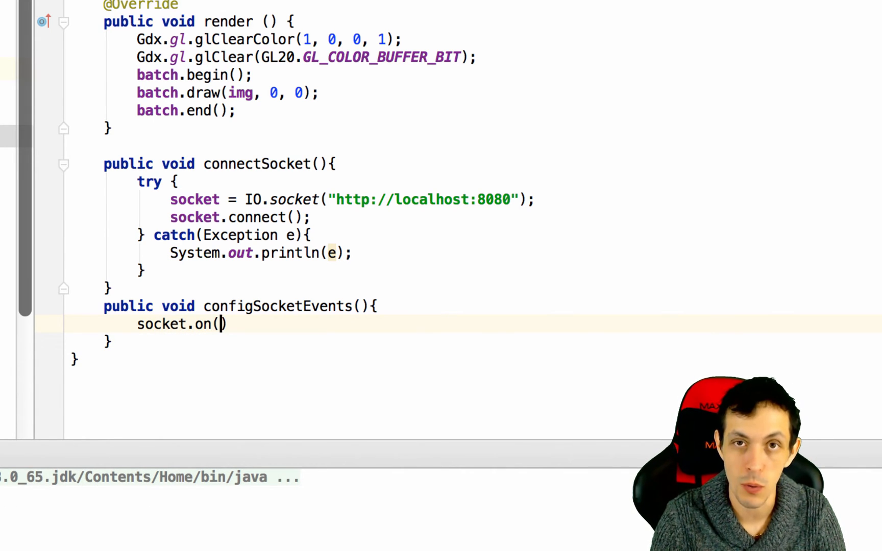
{"action": "type", "text": "Socket"}
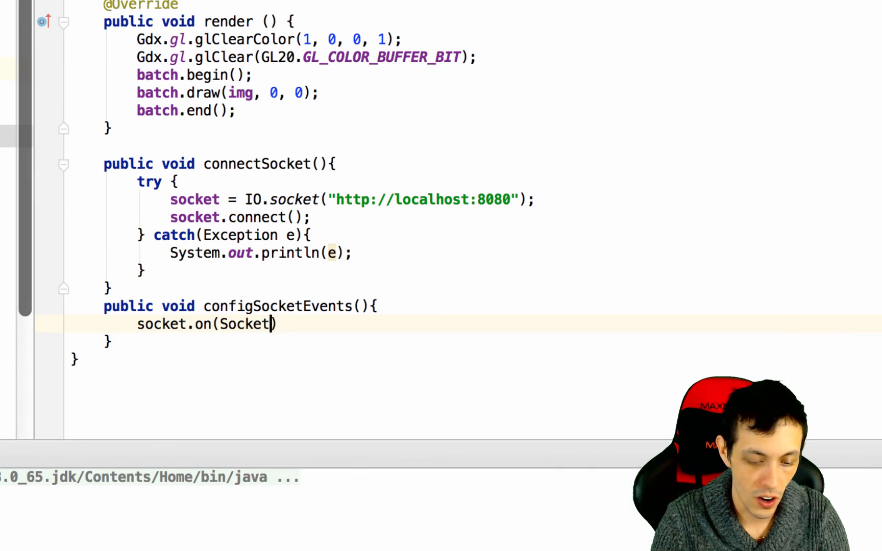
{"action": "type", "text": ".EVENT_CONNECT"}
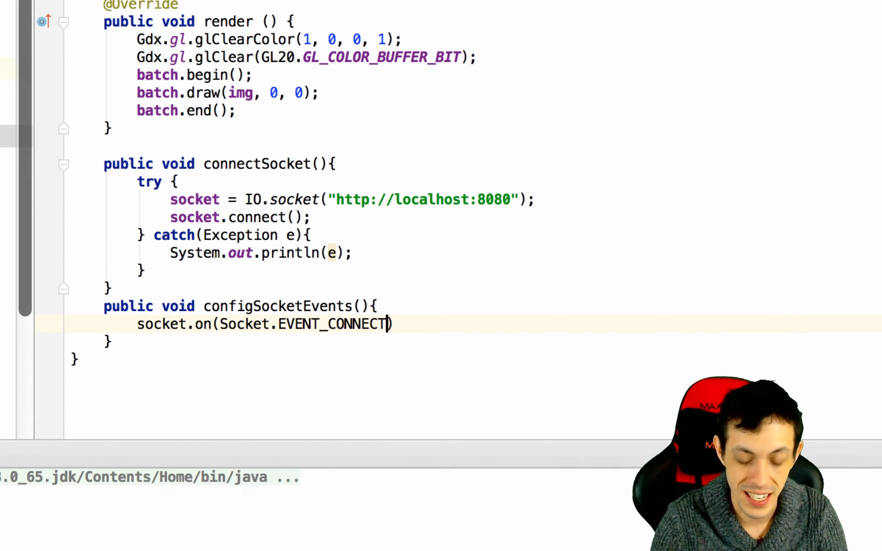
{"action": "mouse_move", "coordinate": [371, 343]}
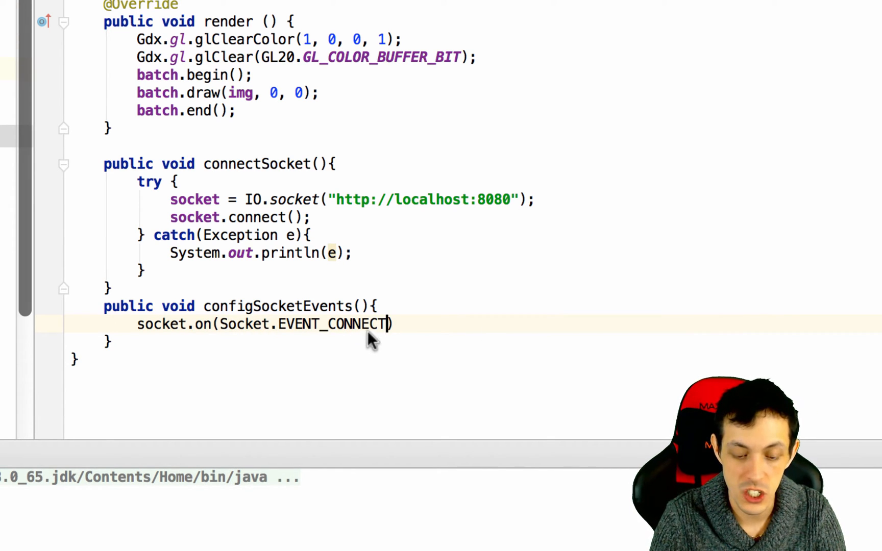
{"action": "mouse_move", "coordinate": [318, 331]}
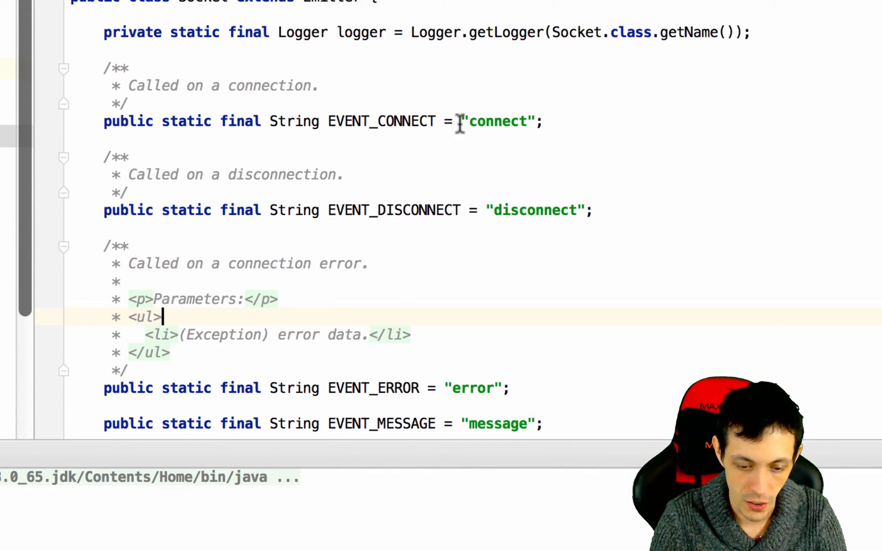
{"action": "mouse_move", "coordinate": [366, 120]}
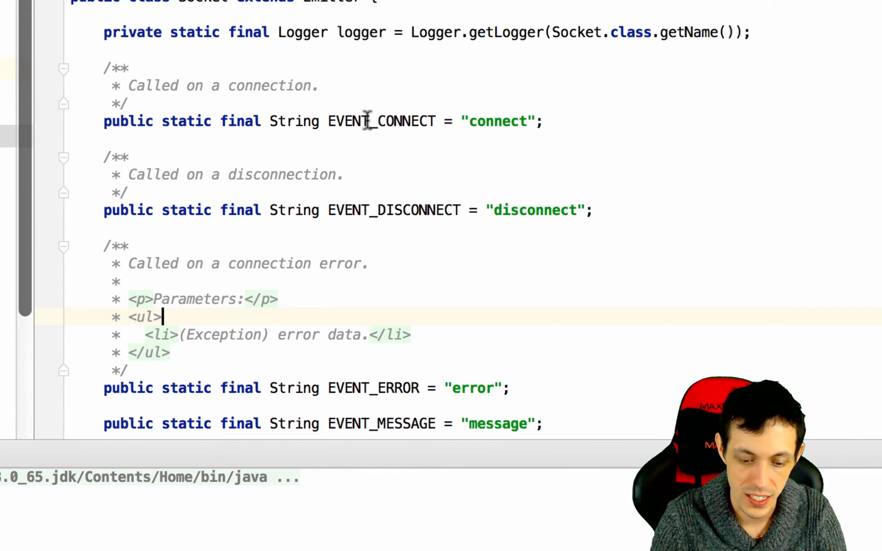
{"action": "mouse_move", "coordinate": [525, 109]}
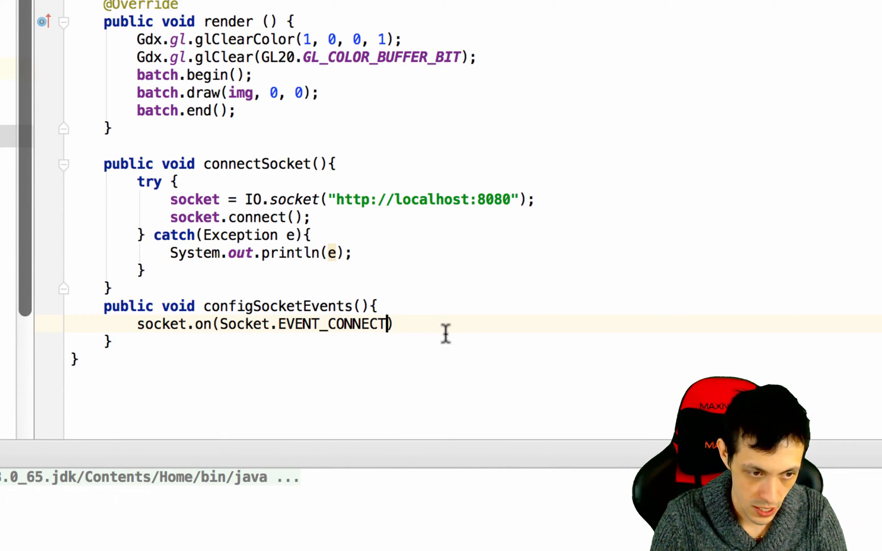
Pass a new Emitter.Listener with an empty call(Object... args) override to the connect listener
{"action": "type", "text": ", new Em"}
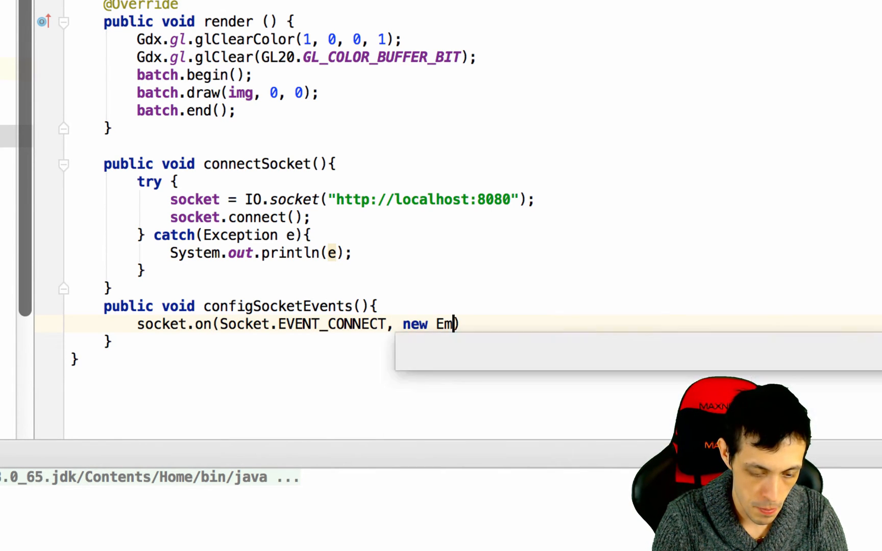
{"action": "type", "text": "mit"}
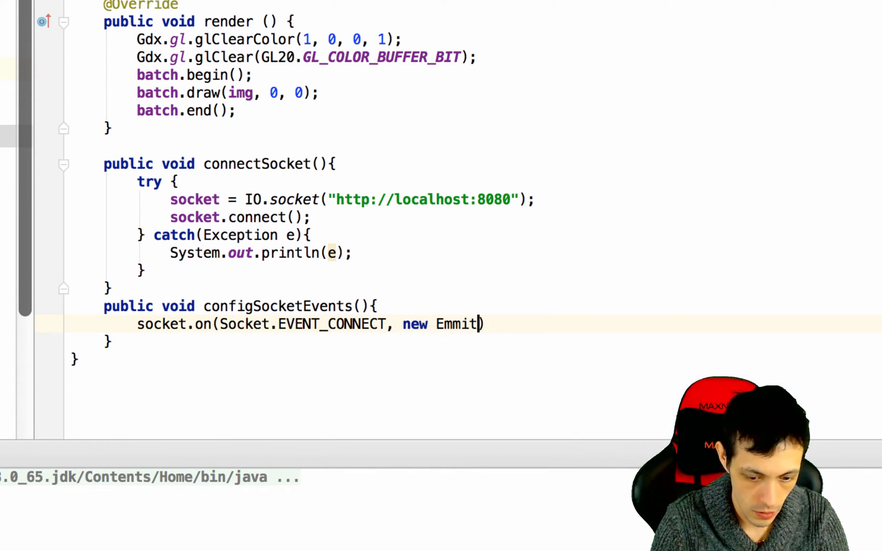
{"action": "type", "text": "t"}
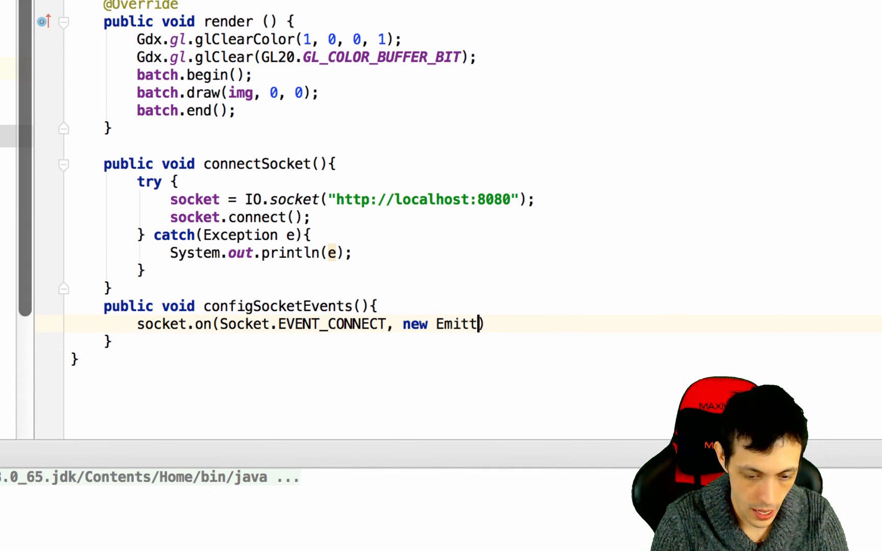
{"action": "type", "text": "er.Listener("}
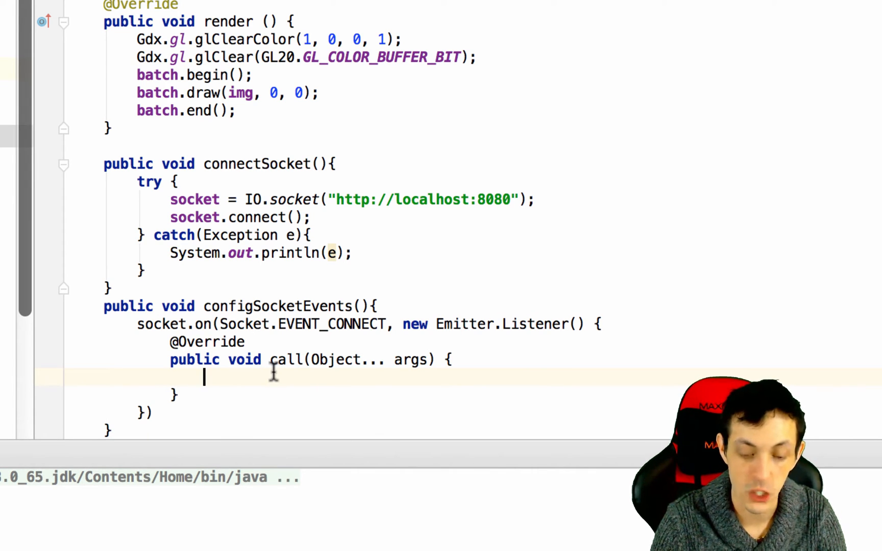
{"action": "mouse_move", "coordinate": [421, 360]}
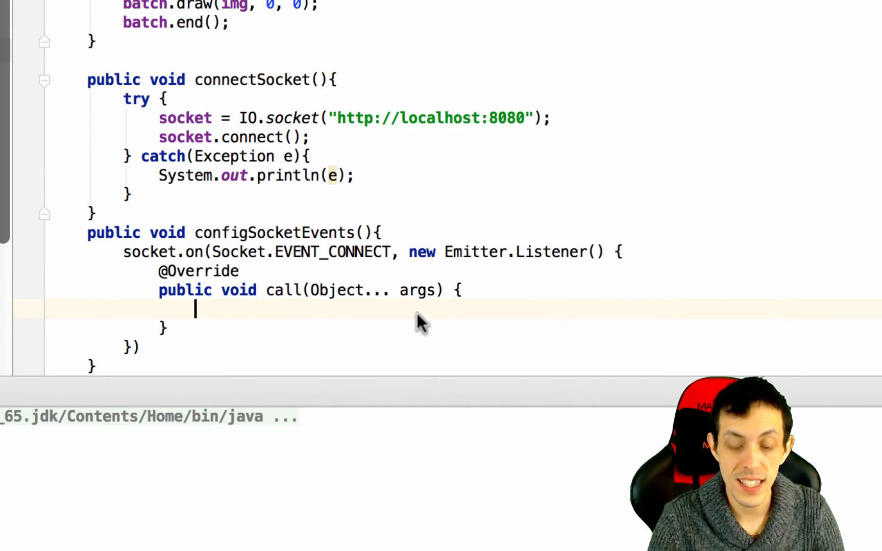
{"action": "mouse_move", "coordinate": [399, 299]}
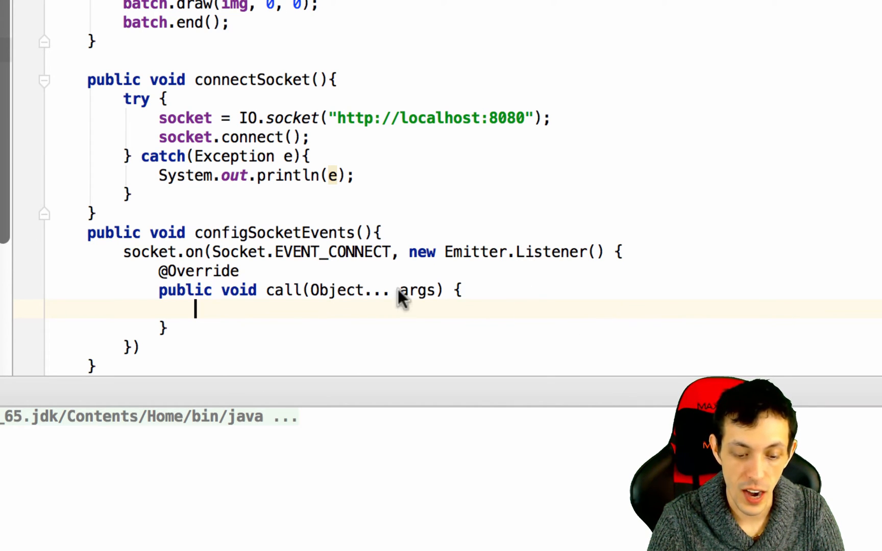
{"action": "mouse_move", "coordinate": [270, 312]}
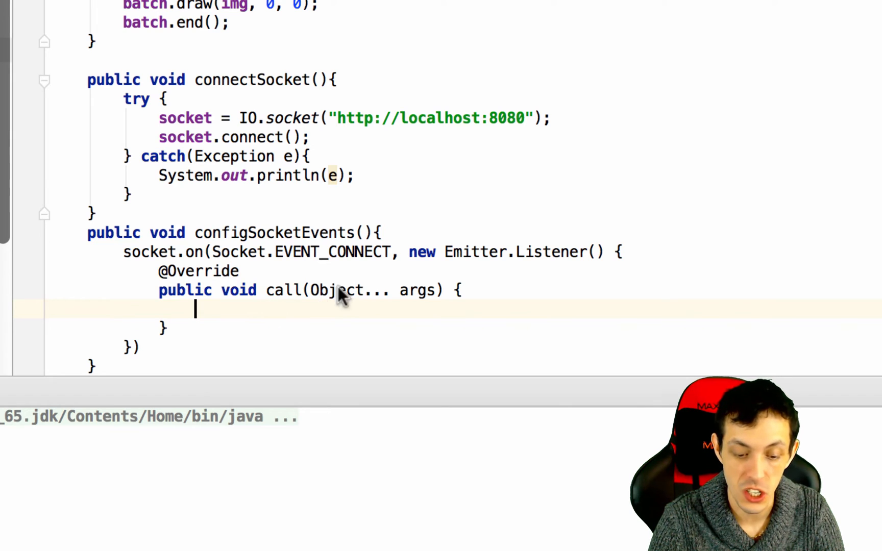
{"action": "mouse_move", "coordinate": [293, 323]}
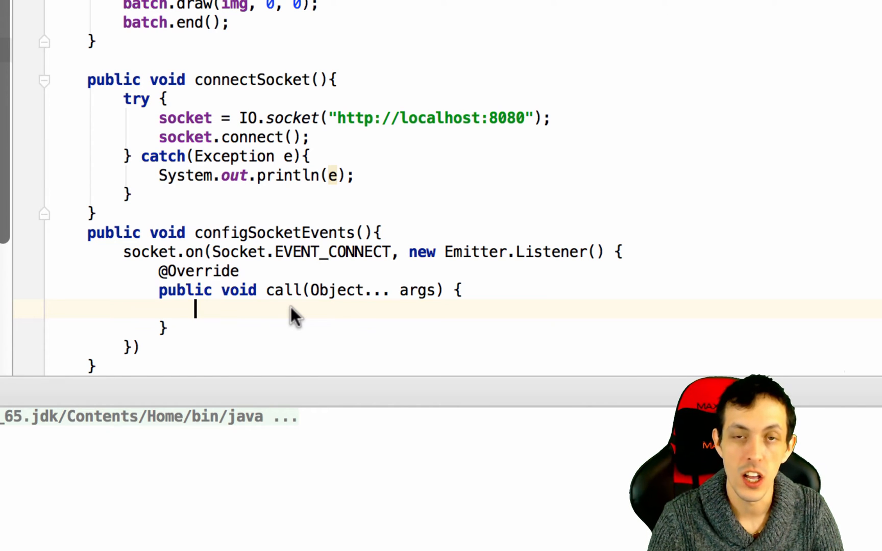
Write Gdx.app.log("SocketIO", "Connected"); in the connect listener's call method
{"action": "type", "text": "G"}
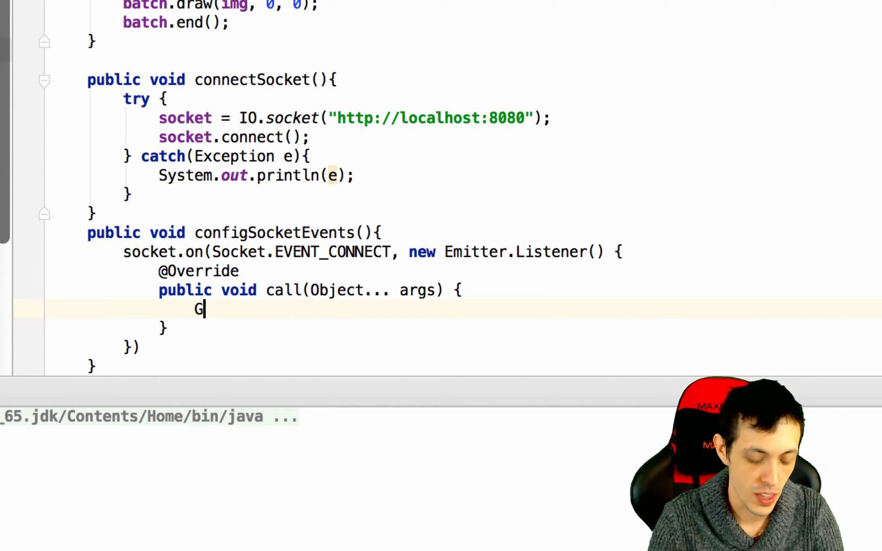
{"action": "type", "text": "dx.app.log(\"Socke"}
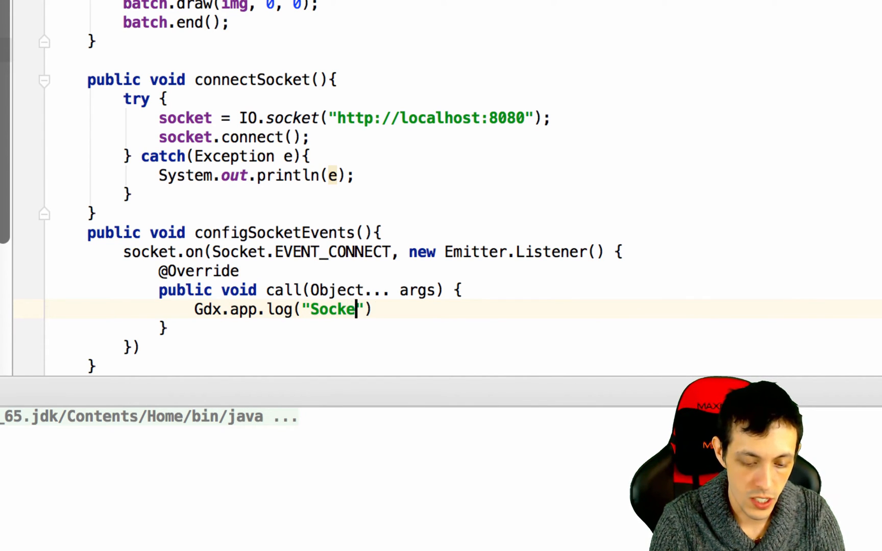
{"action": "type", "text": "IO\","}
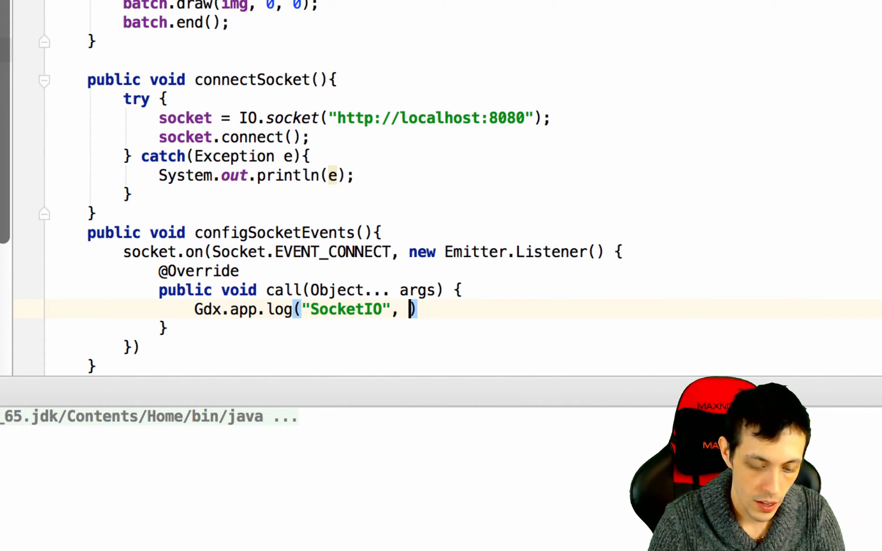
{"action": "type", "text": "\"\""}
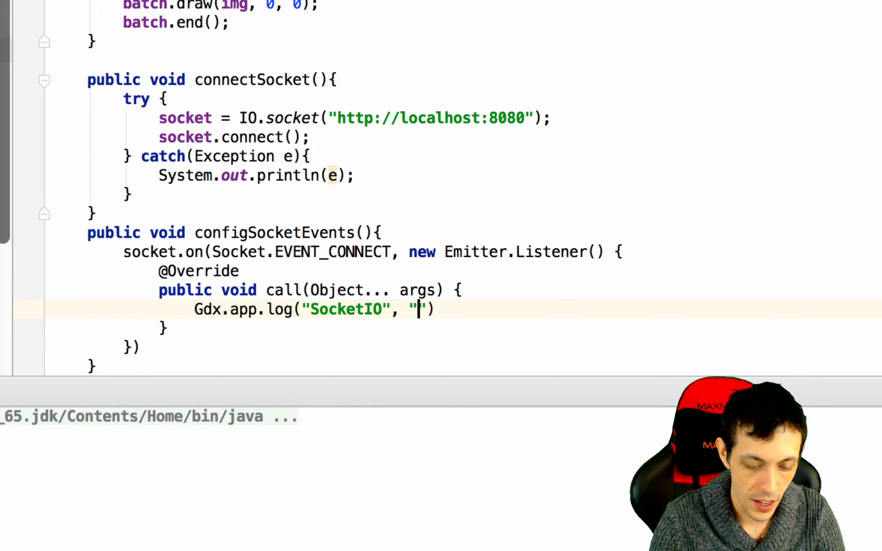
{"action": "type", "text": "Connected"}
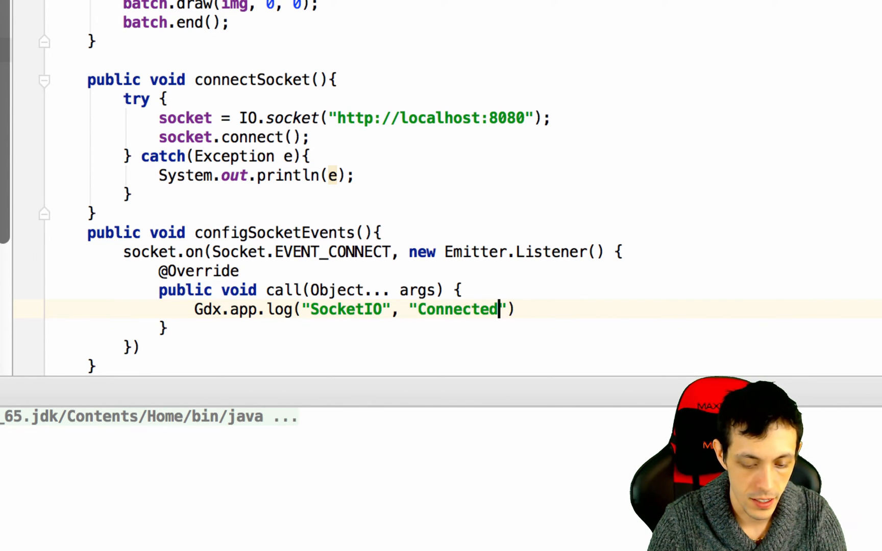
{"action": "type", "text": ";"}
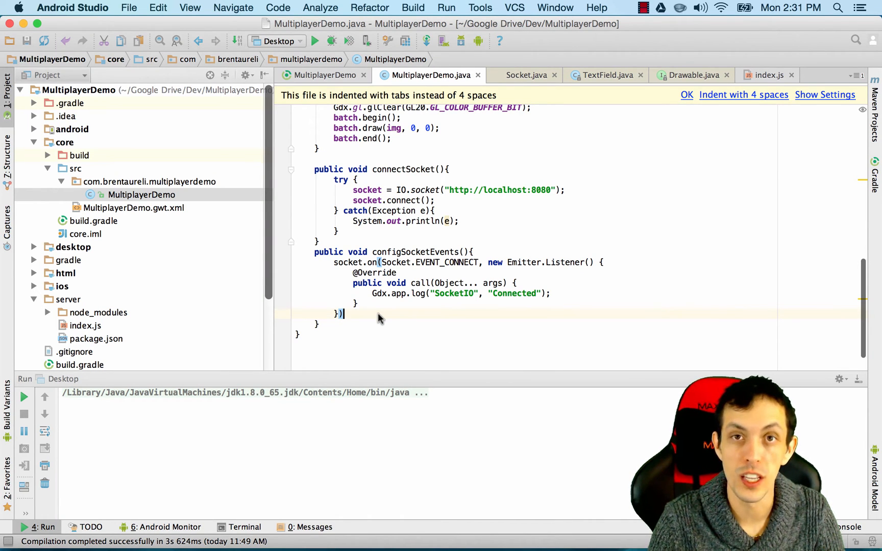
{"action": "mouse_move", "coordinate": [212, 323]}
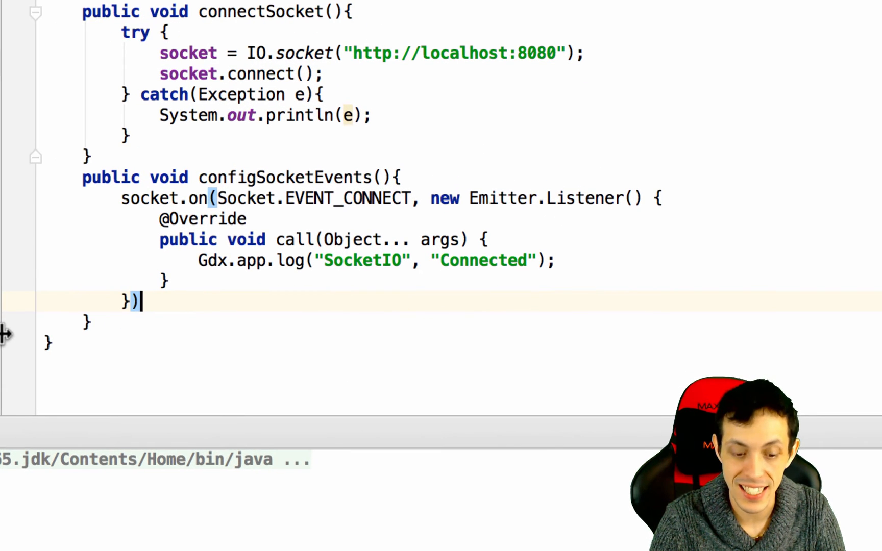
Chain .on("socketID", new Emitter.Listener()) with an empty call override after the connect listener
{"action": "type", "text": ".on(\""}
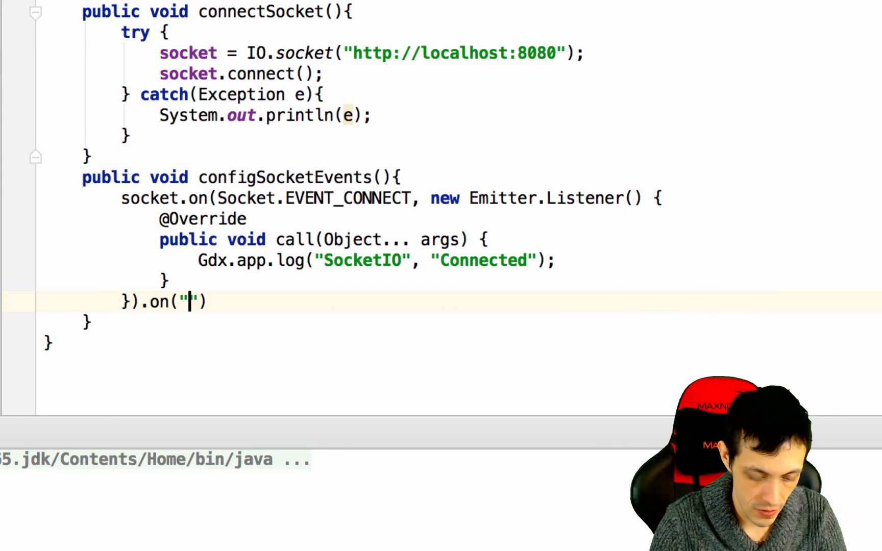
{"action": "type", "text": "socketID"}
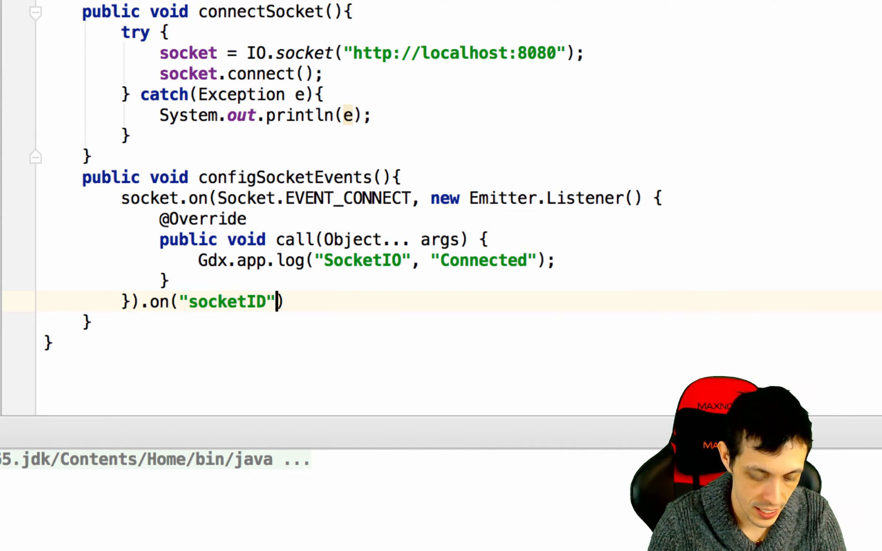
{"action": "type", "text": ", new Emitter.Listener("}
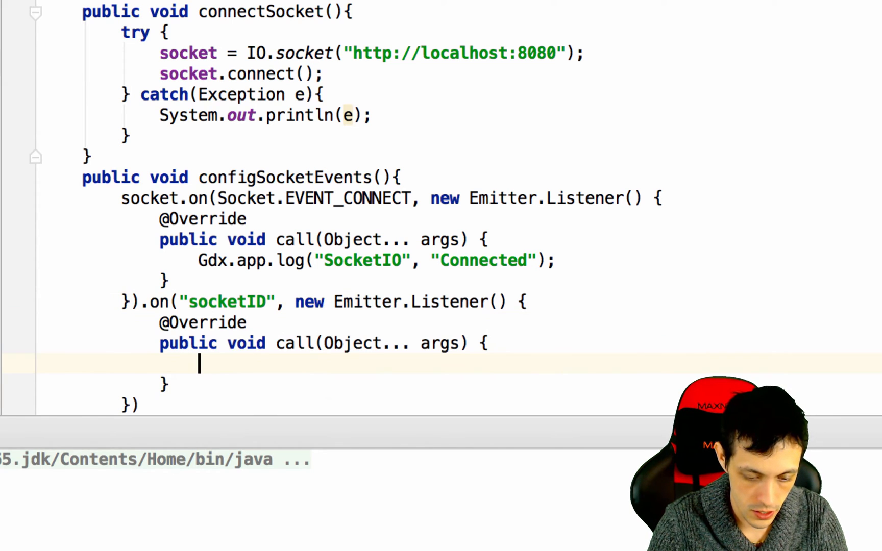
{"action": "mouse_move", "coordinate": [241, 369]}
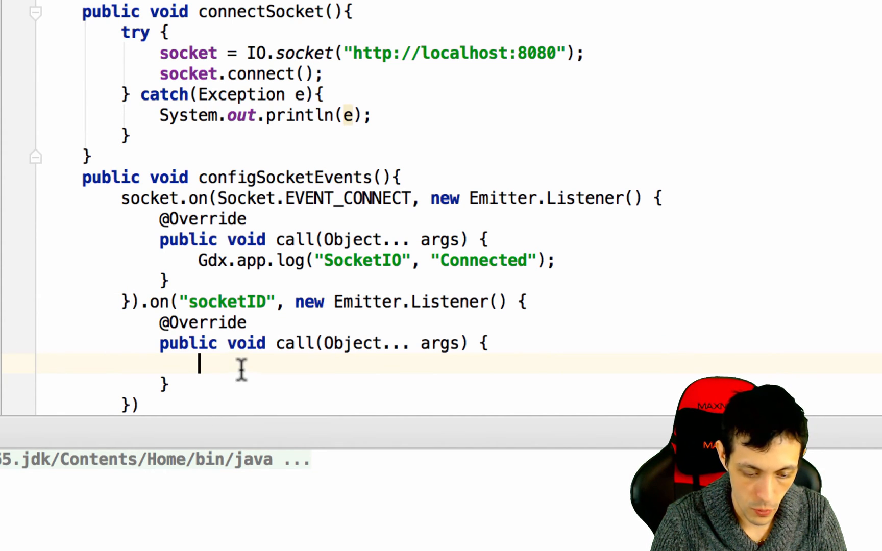
{"action": "type", "text": "S"}
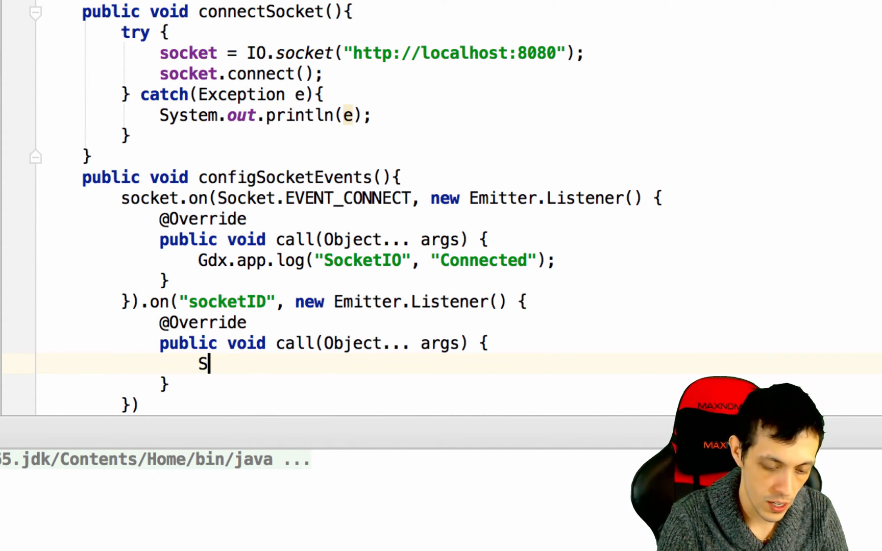
{"action": "key", "text": "Backspace"}
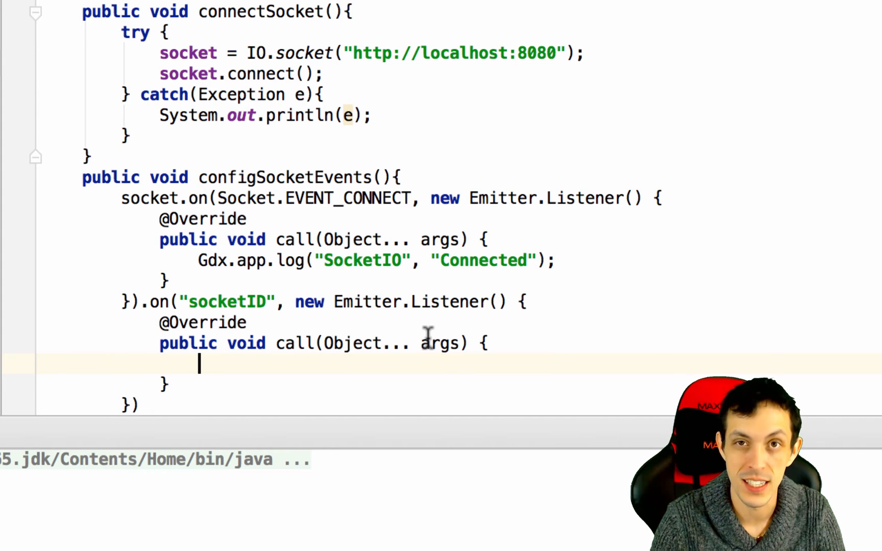
{"action": "mouse_move", "coordinate": [431, 340]}
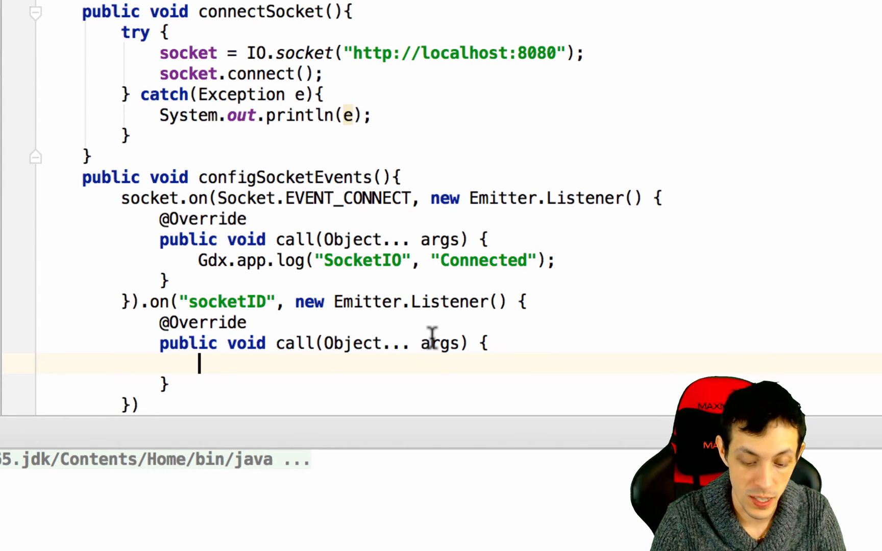
Write JSONObject data = (JSONObject) args[0]; in the socketID call method
{"action": "type", "text": "JSONObject"}
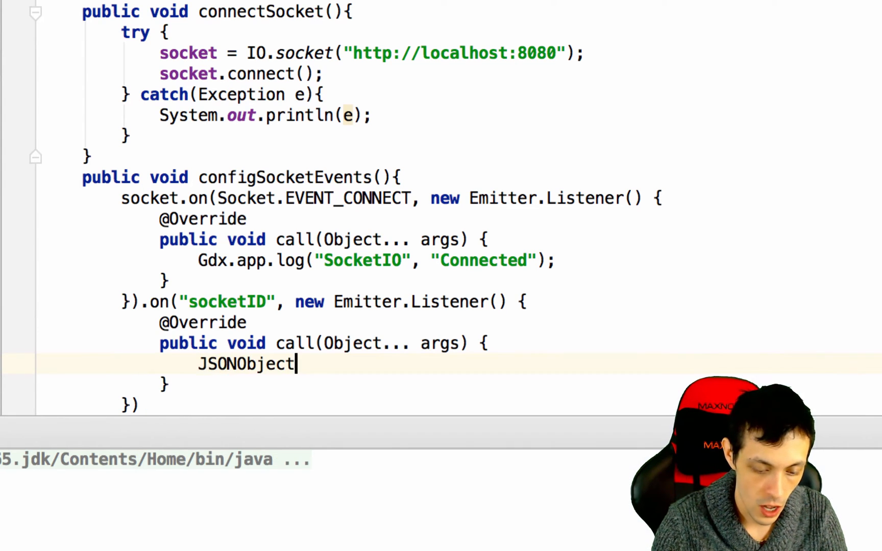
{"action": "type", "text": "d"}
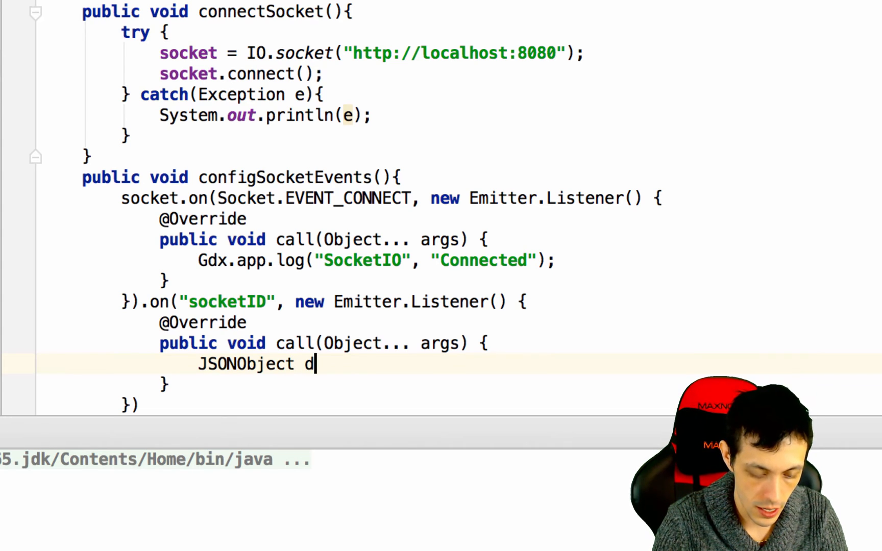
{"action": "type", "text": "ata ="}
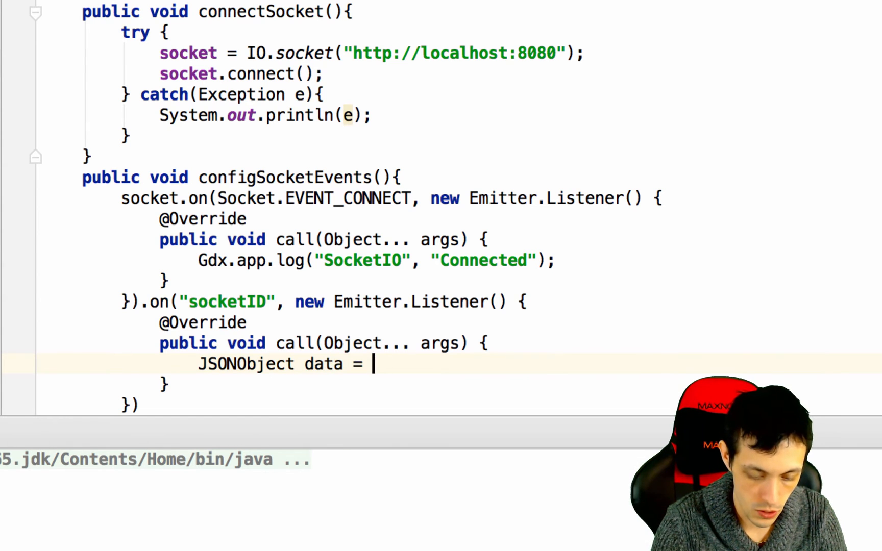
{"action": "type", "text": "(J"}
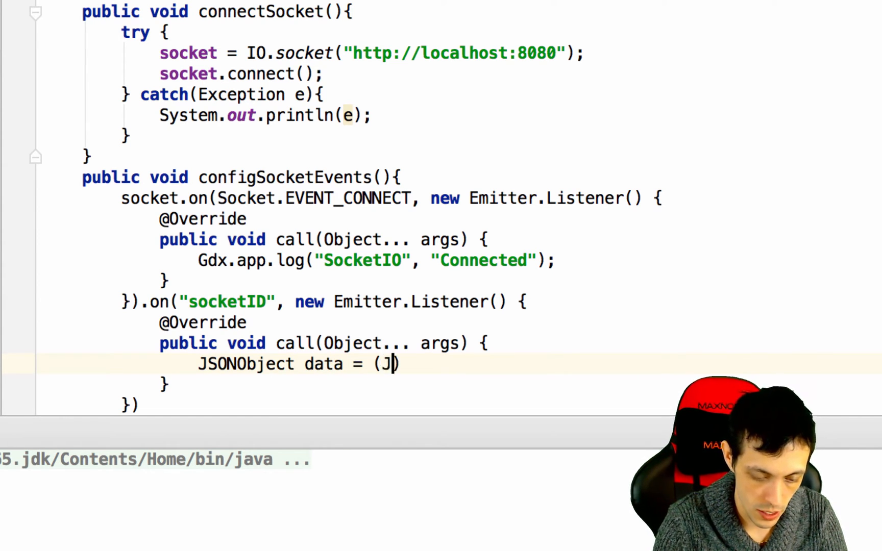
{"action": "type", "text": "SONObject"}
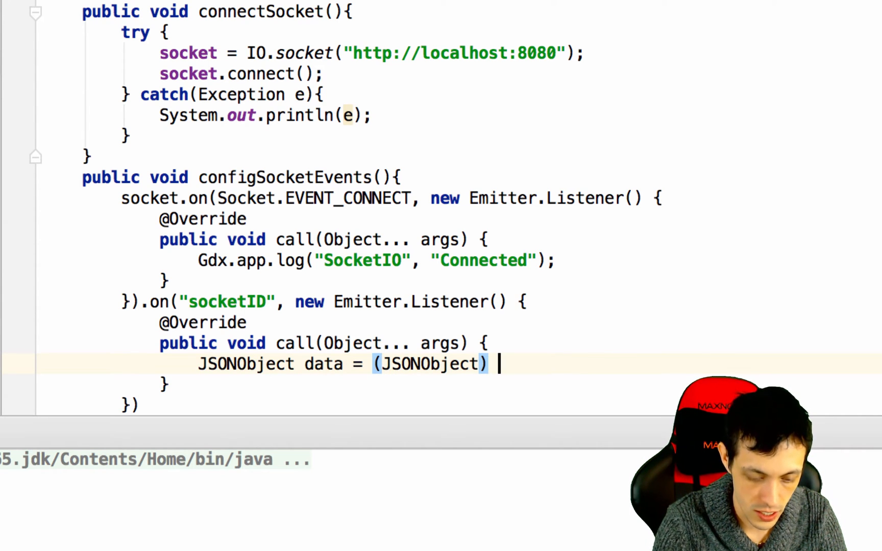
{"action": "type", "text": "args"}
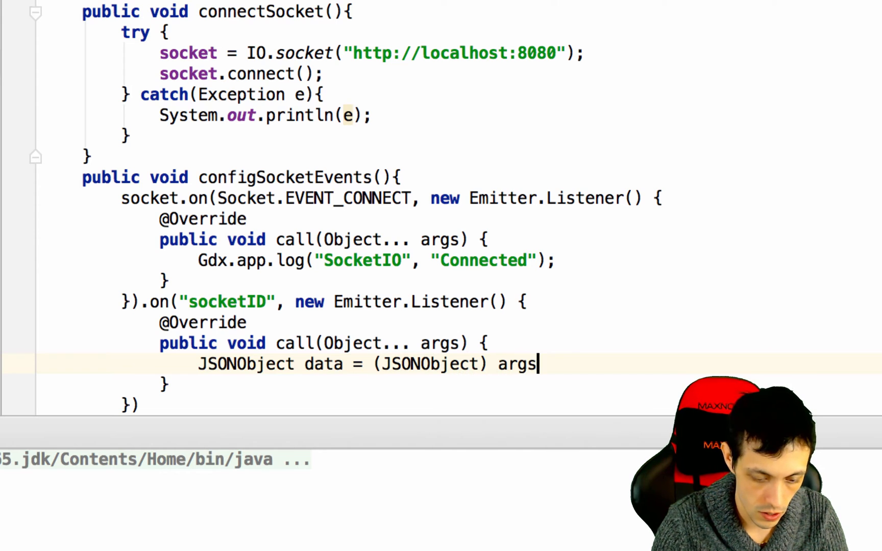
{"action": "type", "text": "["}
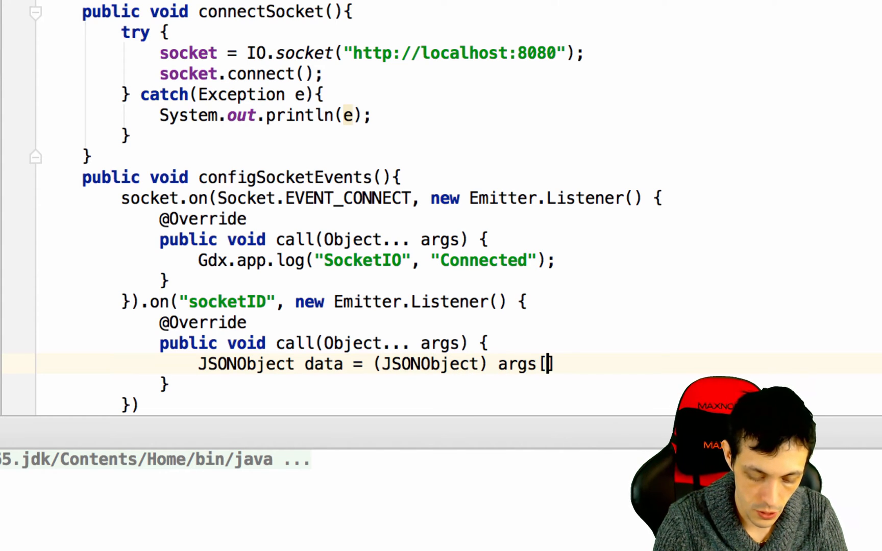
{"action": "type", "text": "0];"}
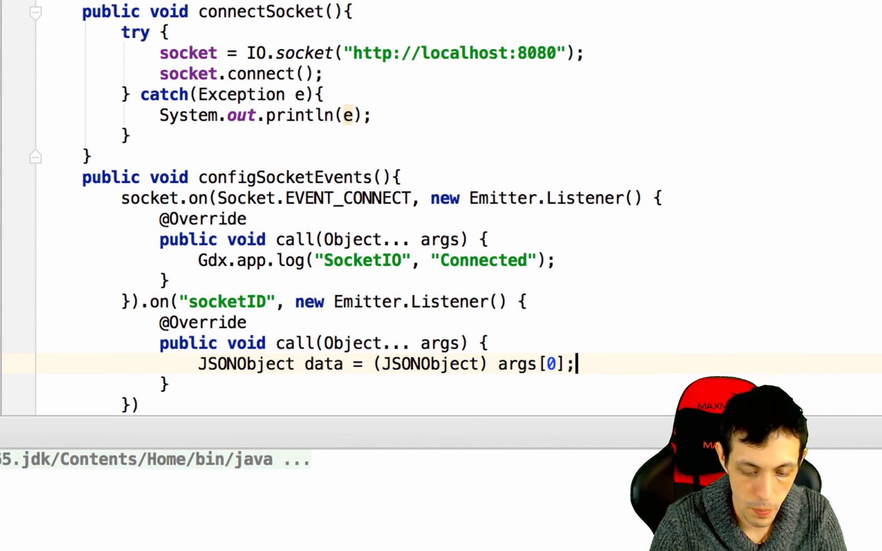
{"action": "key", "text": "enter"}
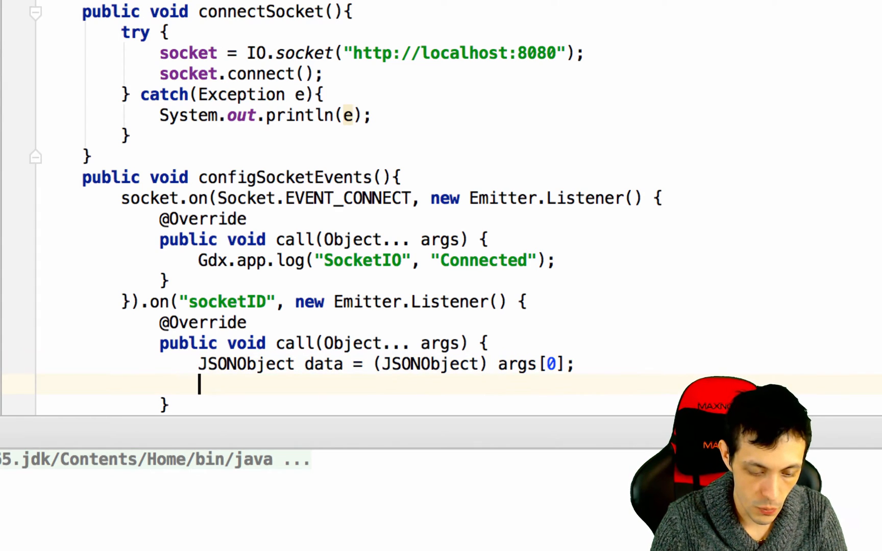
Add String id = data.getString("id"); to read the received id
{"action": "type", "text": "i"}
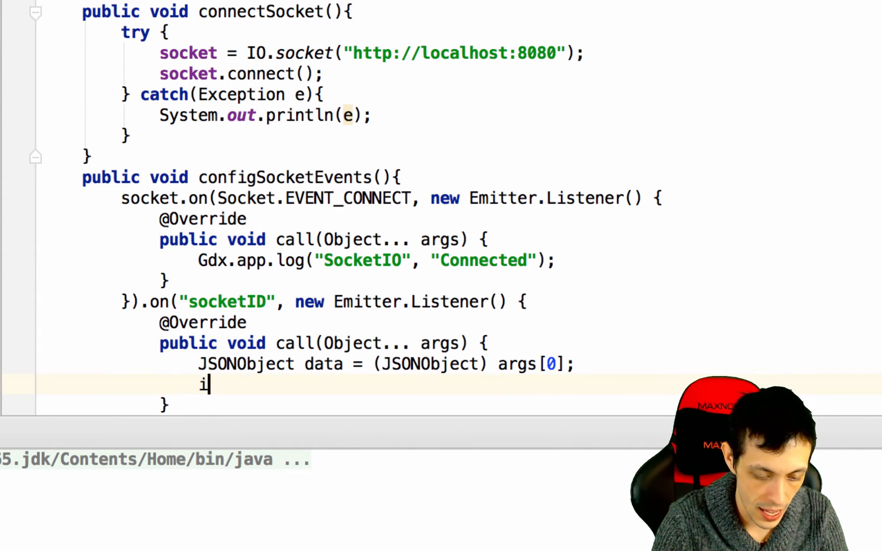
{"action": "type", "text": "String id"}
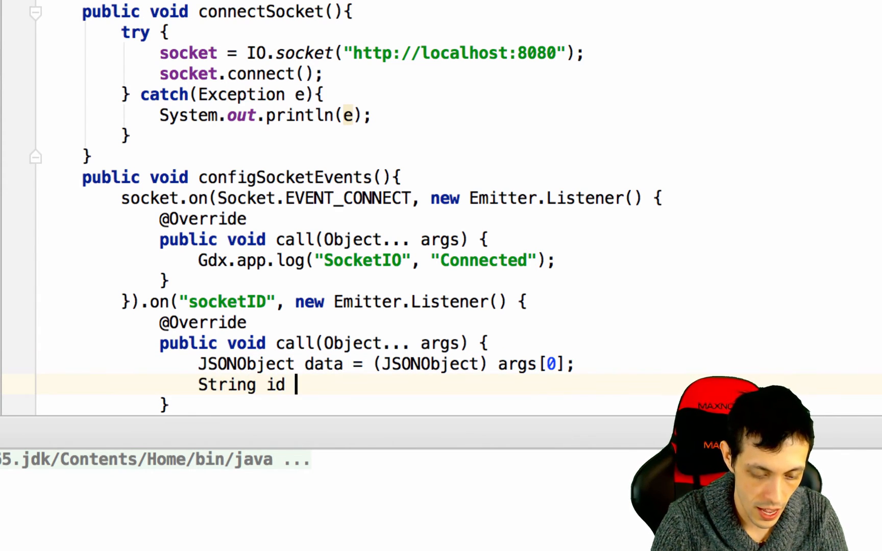
{"action": "type", "text": "= da"}
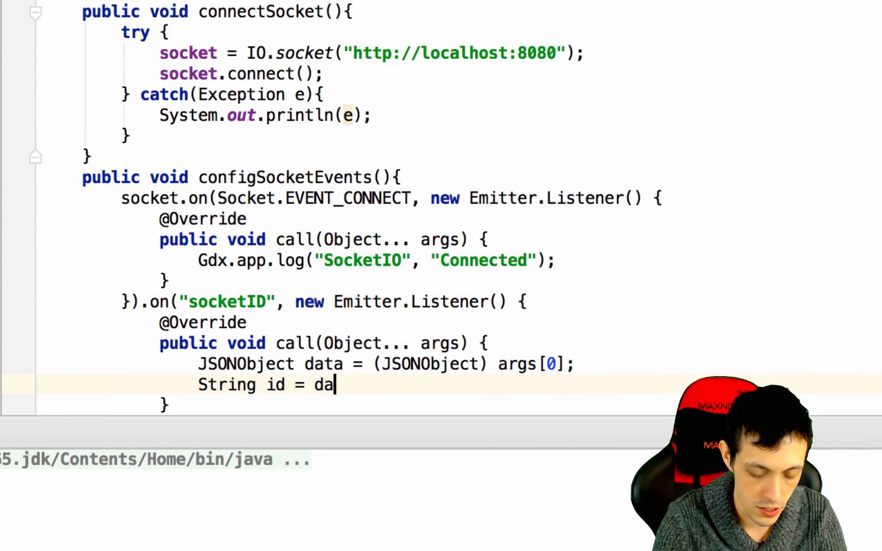
{"action": "type", "text": "ta.getString("}
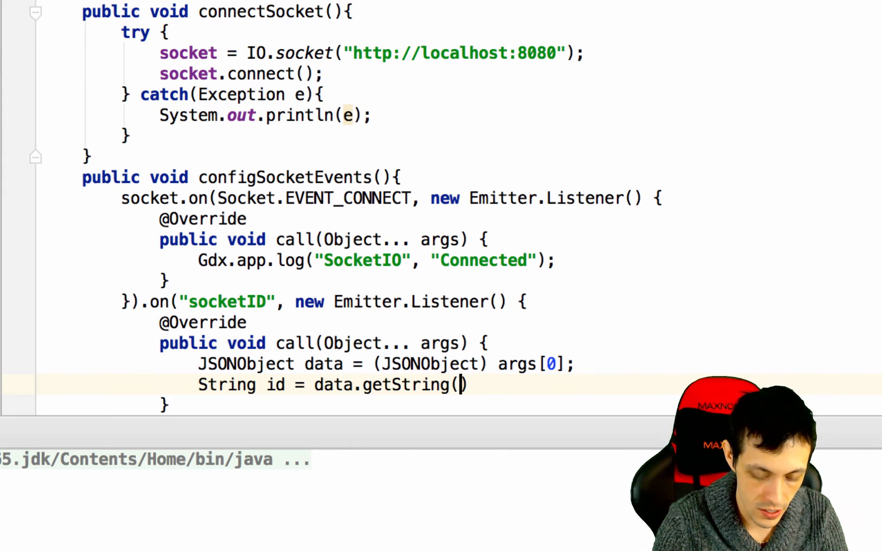
{"action": "type", "text": "\"id\");"}
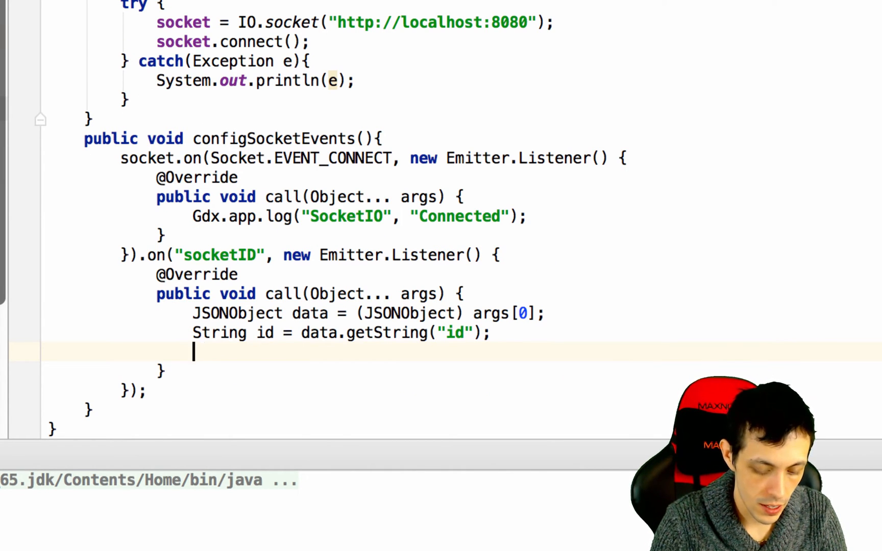
Log Gdx.app.log("SocketIO", "My ID: " + id); in the socketID listener
{"action": "type", "text": "Gdx.app.log(\"S"}
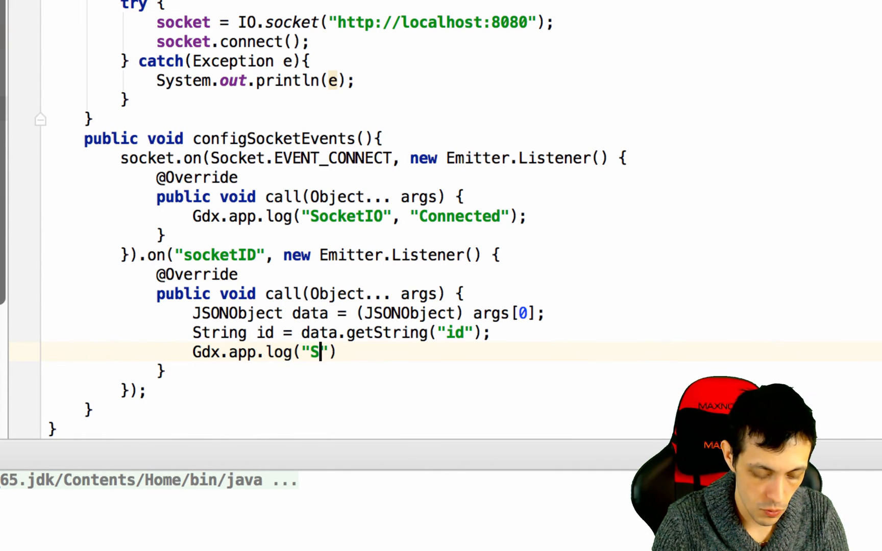
{"action": "type", "text": "ocketIO"}
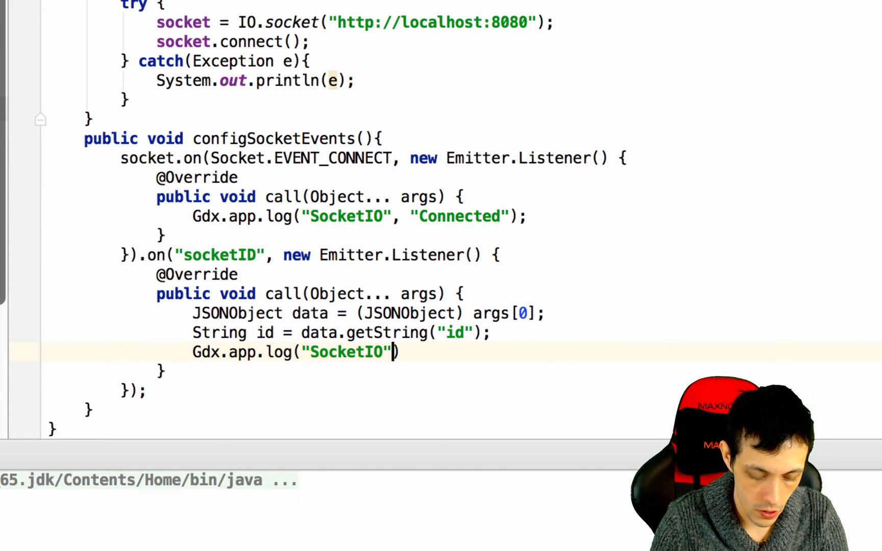
{"action": "type", "text": ", \"My ID: \" +"}
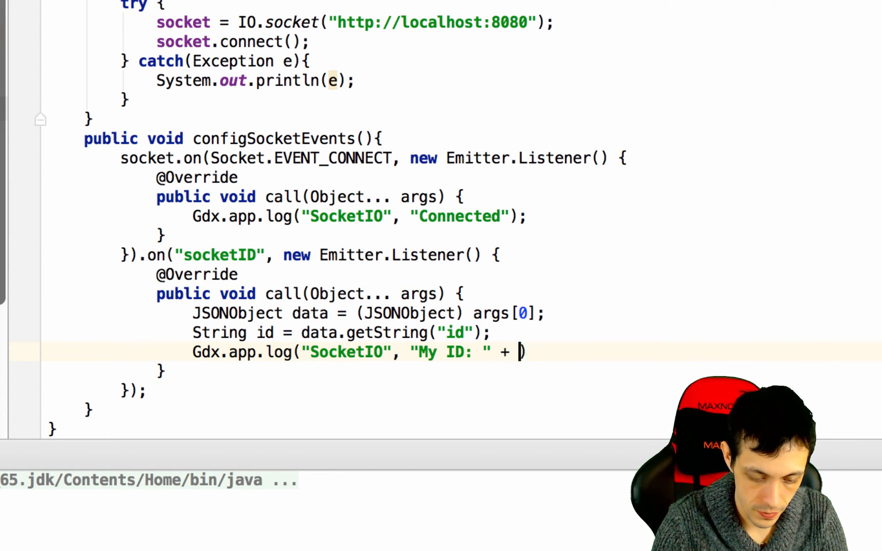
{"action": "type", "text": "id);"}
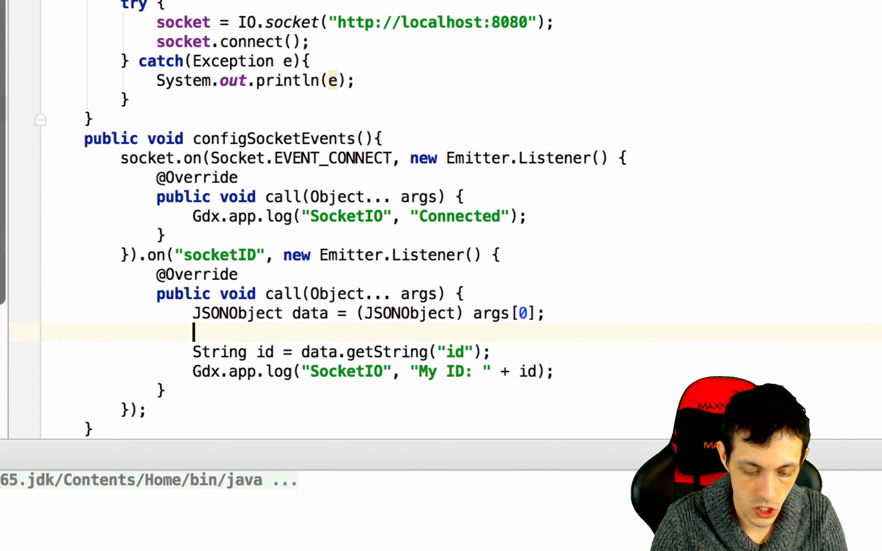
Wrap the id reading and logging in try { } catch(JSONException e){ }
{"action": "type", "text": "try"}
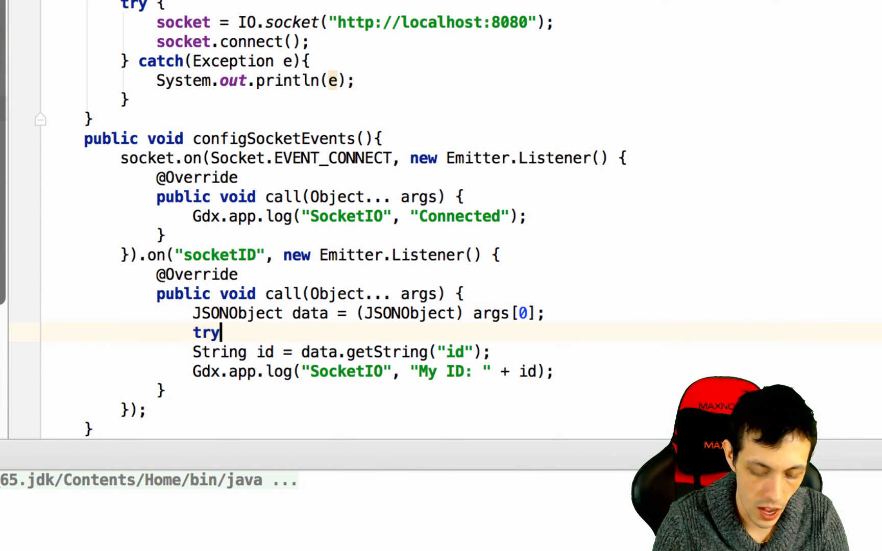
{"action": "type", "text": "{"}
{"action": "type", "text": "}"}
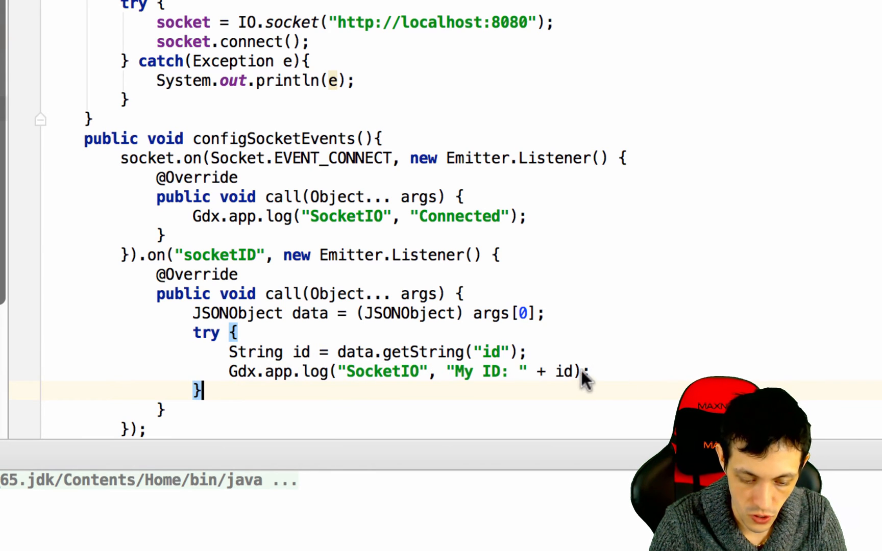
{"action": "type", "text": "c"}
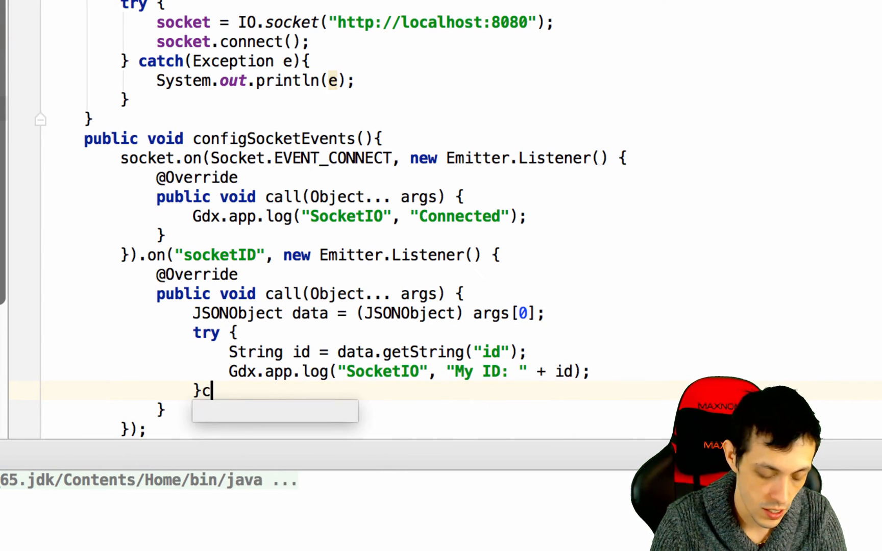
{"action": "type", "text": "atch()"}
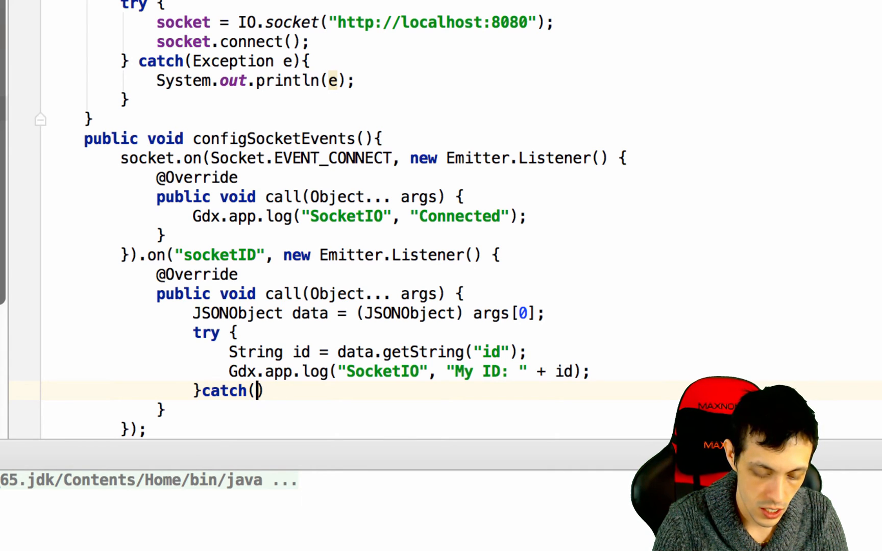
{"action": "type", "text": "JSONException e"}
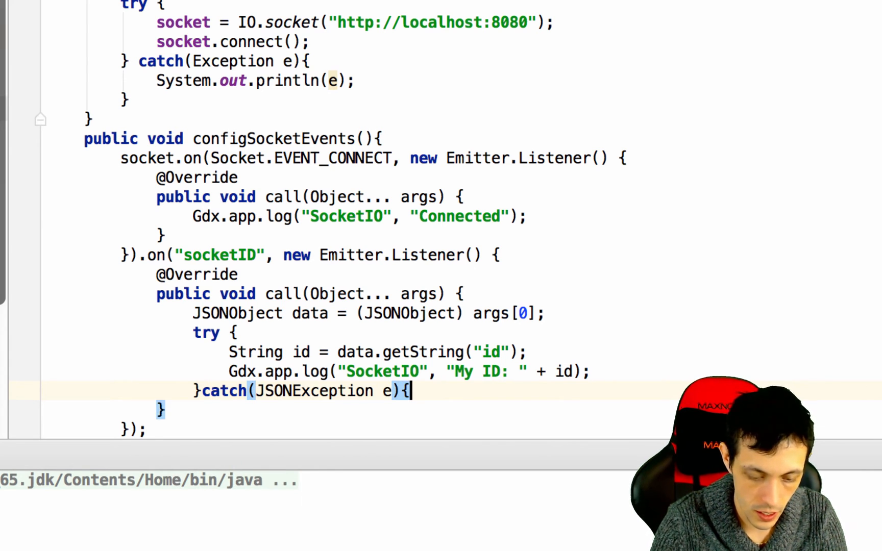
{"action": "key", "text": "enter"}
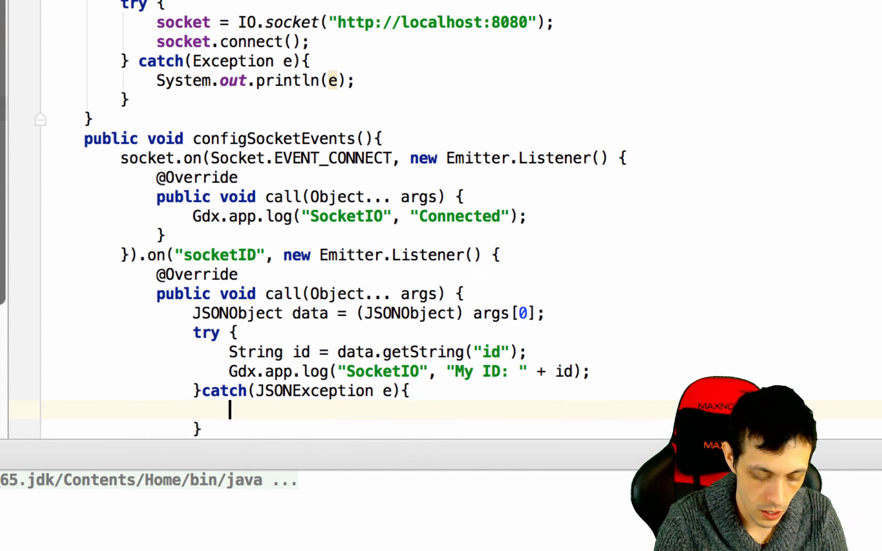
Log Gdx.app.log("SocketIO", "Error getting ID"); inside the catch block
{"action": "type", "text": "Gdx.app.lo"}
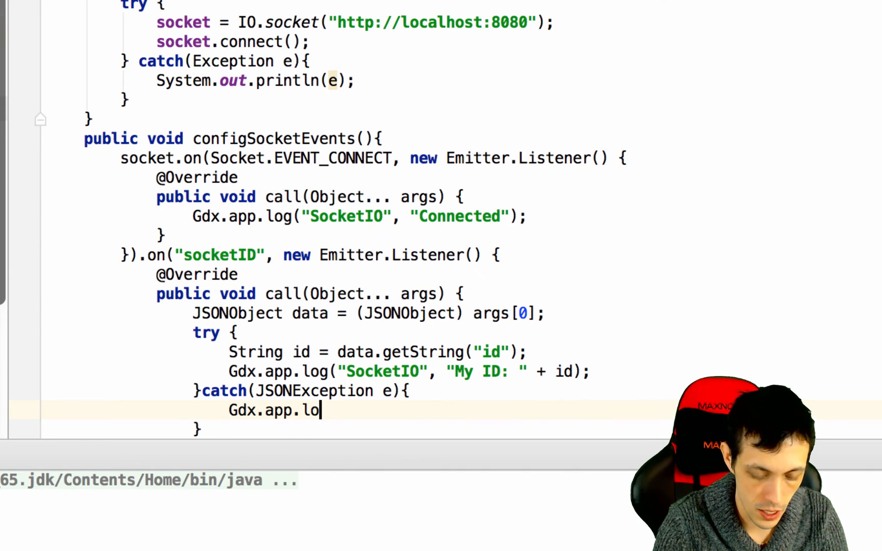
{"action": "type", "text": "g("}
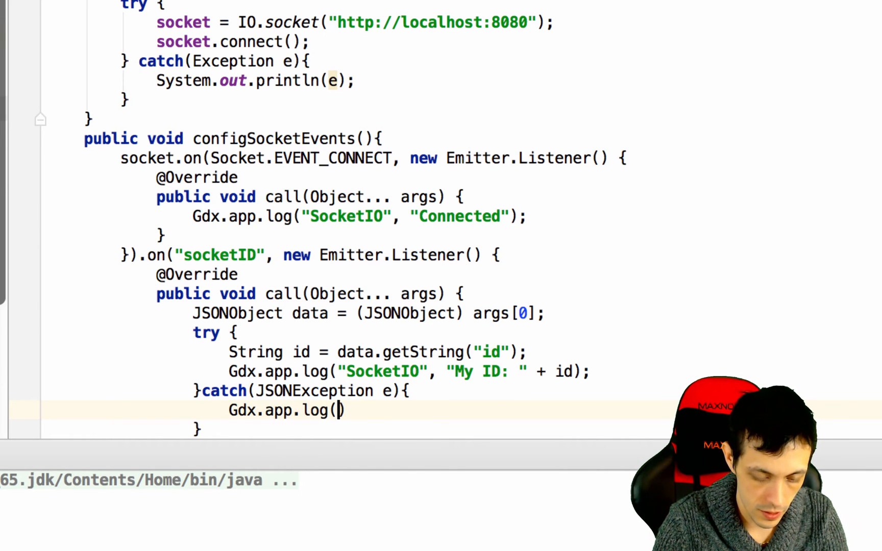
{"action": "type", "text": "SocketIO\", \"Error getting \""}
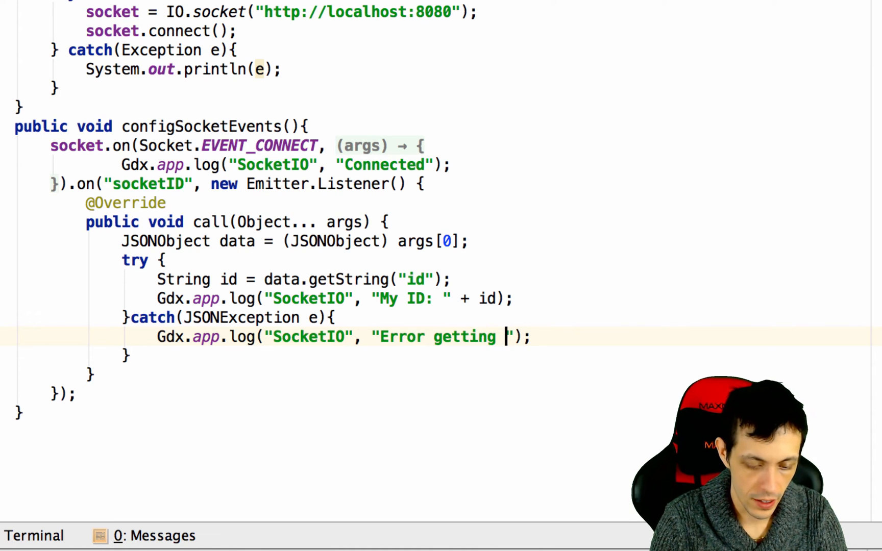
{"action": "type", "text": "ID"}
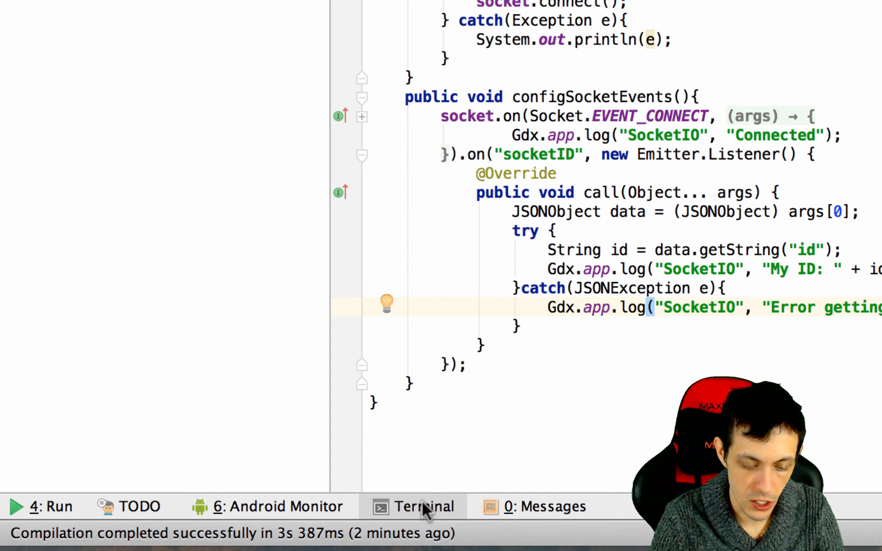
In the built-in terminal, cd into the server folder and run node index
{"action": "left_click", "coordinate": [420, 506]}
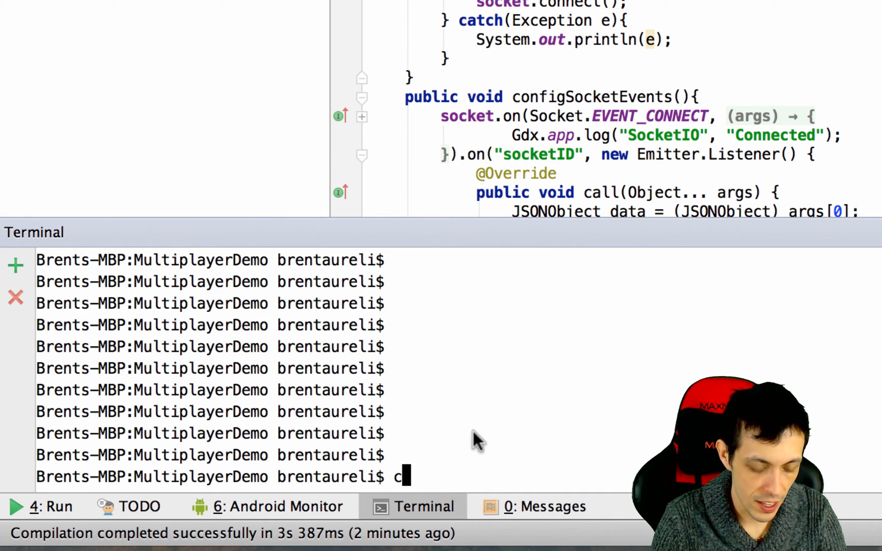
{"action": "type", "text": "d server"}
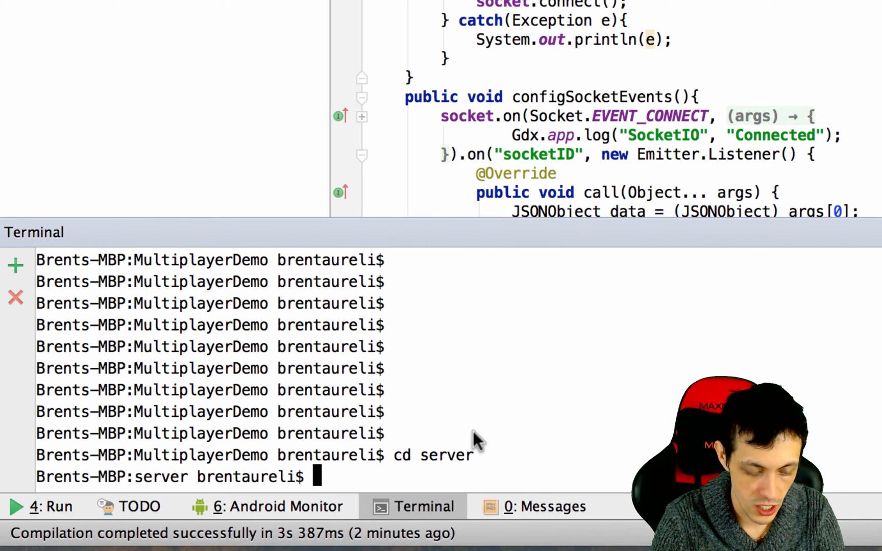
{"action": "type", "text": "node i"}
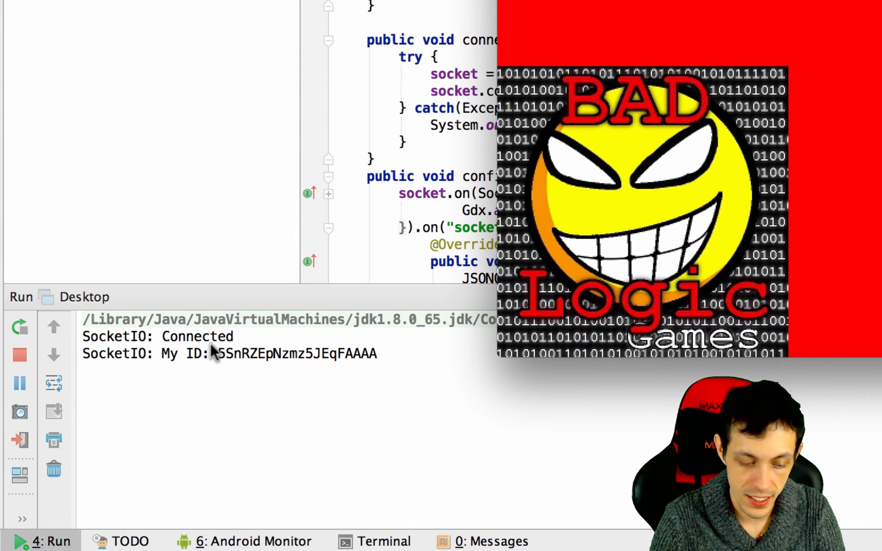
{"action": "mouse_move", "coordinate": [146, 365]}
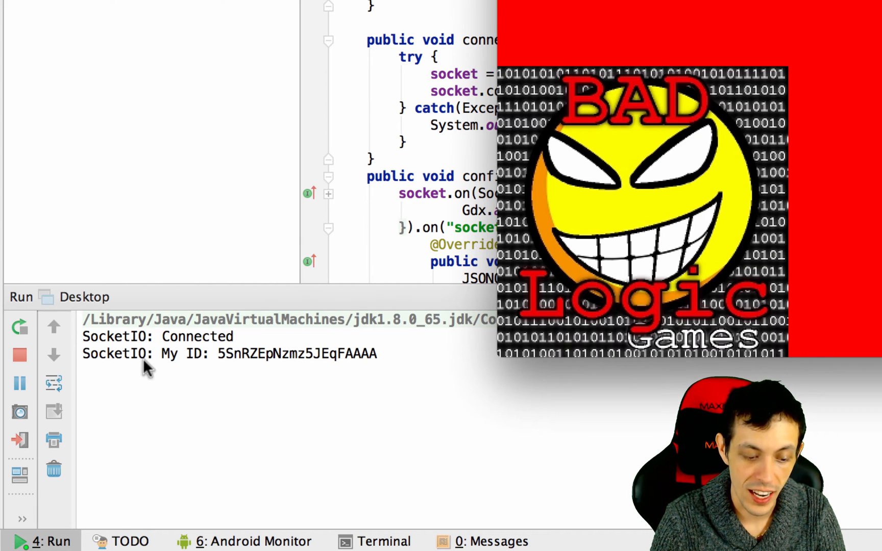
{"action": "mouse_move", "coordinate": [374, 351]}
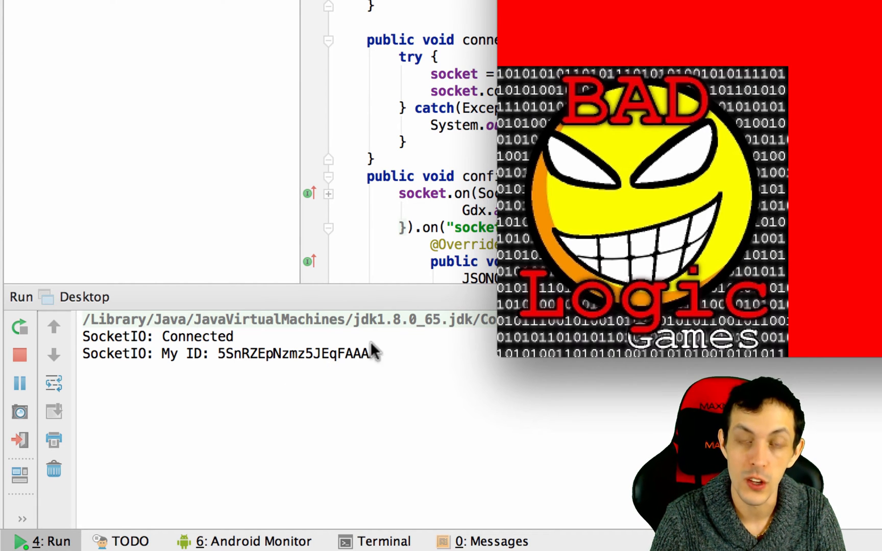
{"action": "mouse_move", "coordinate": [323, 478]}
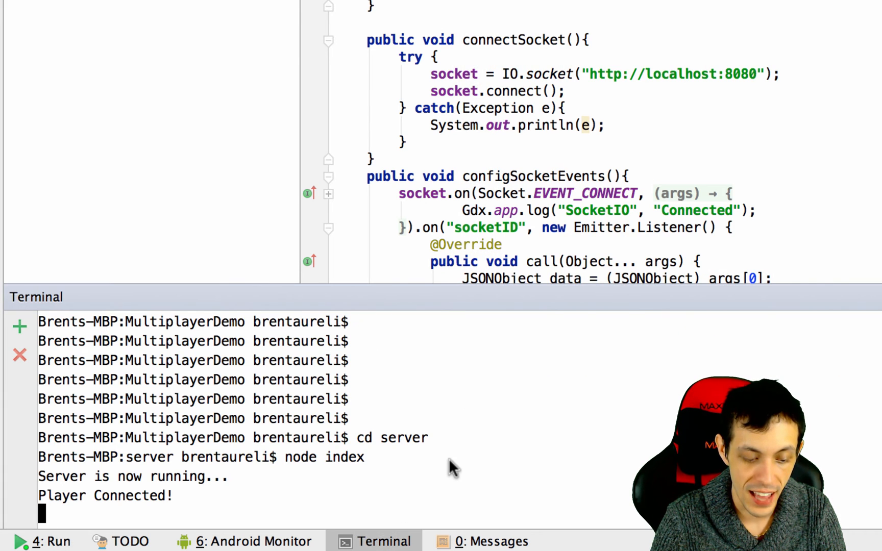
{"action": "mouse_move", "coordinate": [124, 503]}
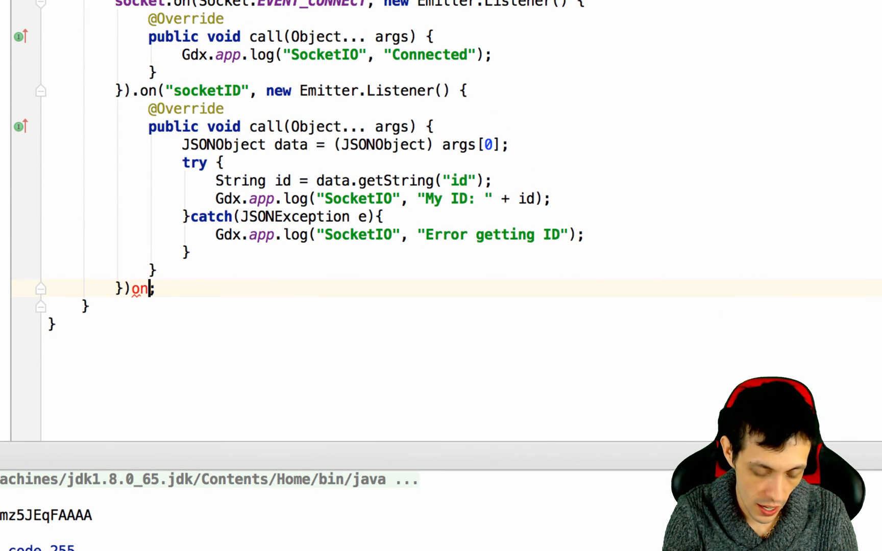
Add a chained "newPlayer" Emitter.Listener reusing the id-reading try/catch code
{"action": "type", "text": "(\"\");"}
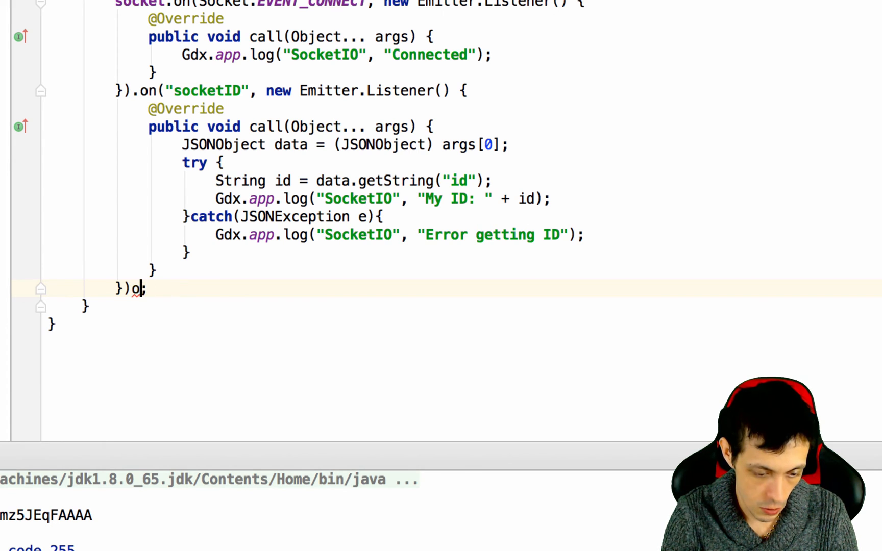
{"action": "type", "text": "n(\"ne"}
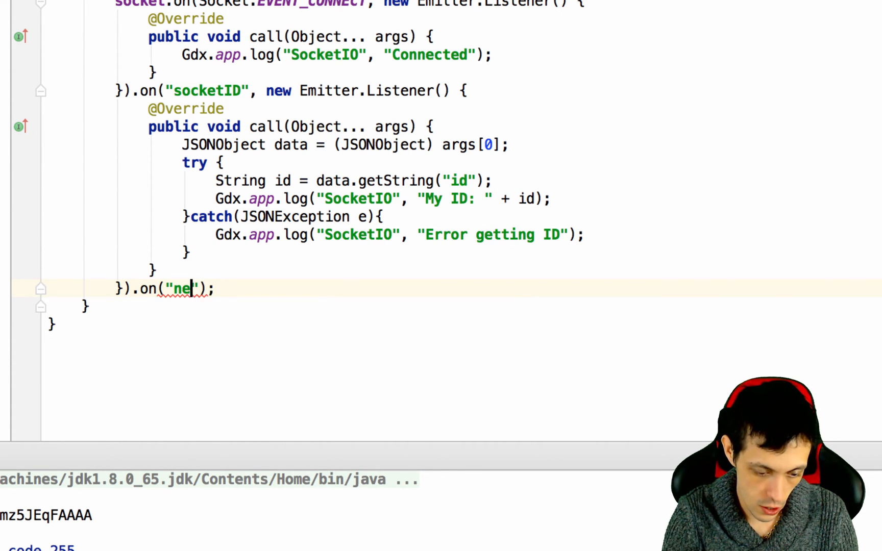
{"action": "type", "text": "wPlayer\","}
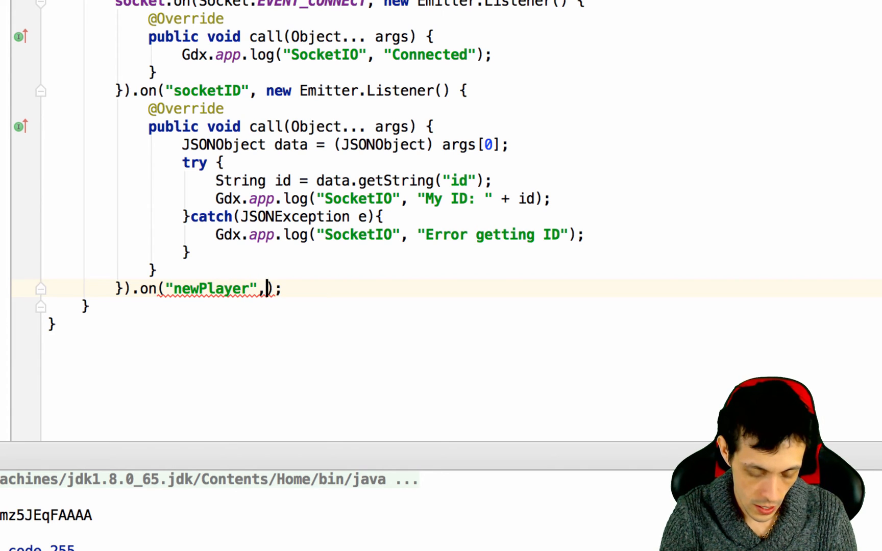
{"action": "type", "text": "new Emitter.Listener("}
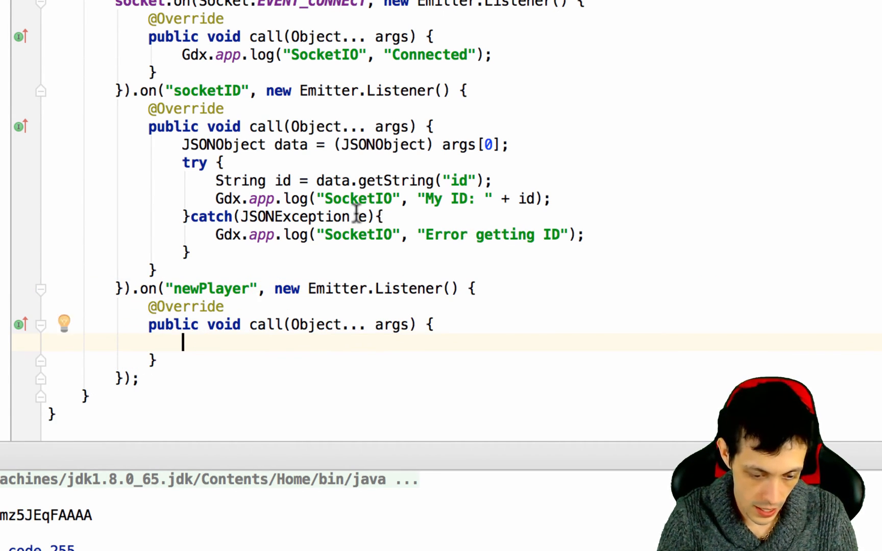
{"action": "left_click_drag", "start_coordinate": [186, 179], "coordinate": [191, 253]}
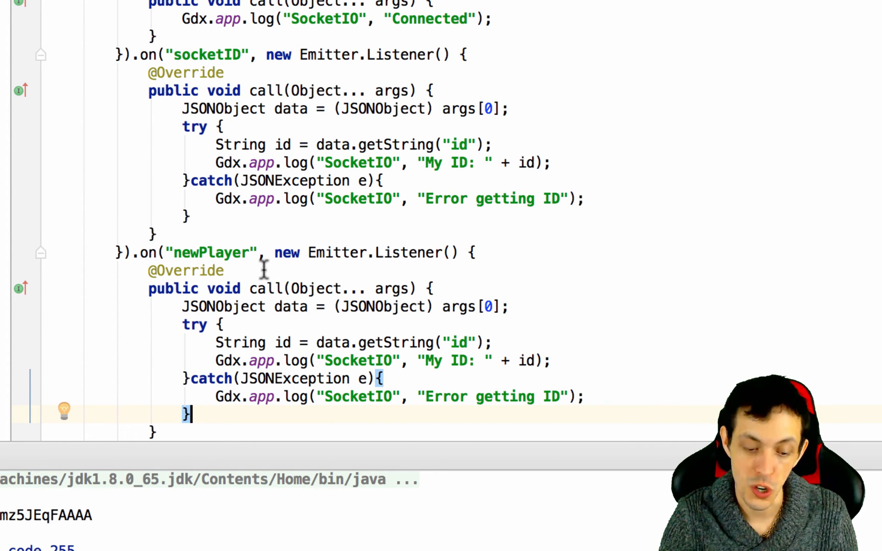
{"action": "mouse_move", "coordinate": [239, 275]}
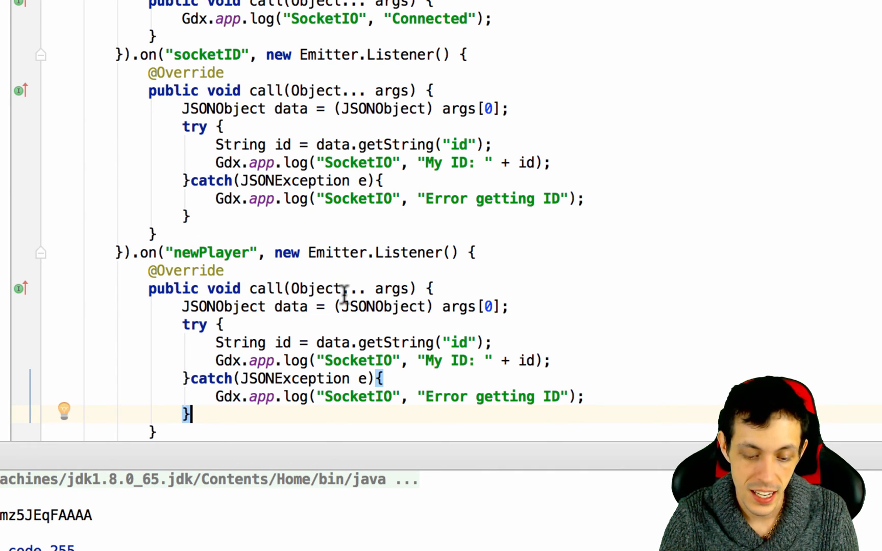
{"action": "mouse_move", "coordinate": [362, 307]}
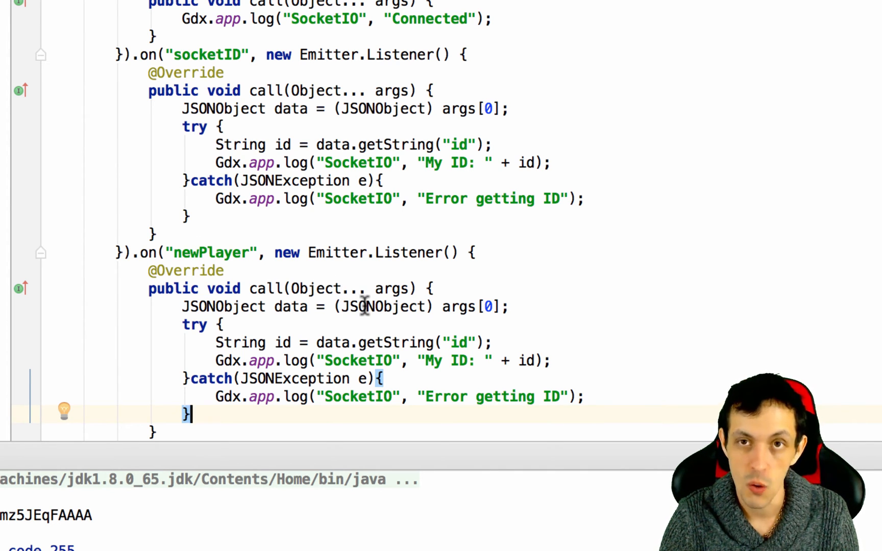
{"action": "mouse_move", "coordinate": [363, 319]}
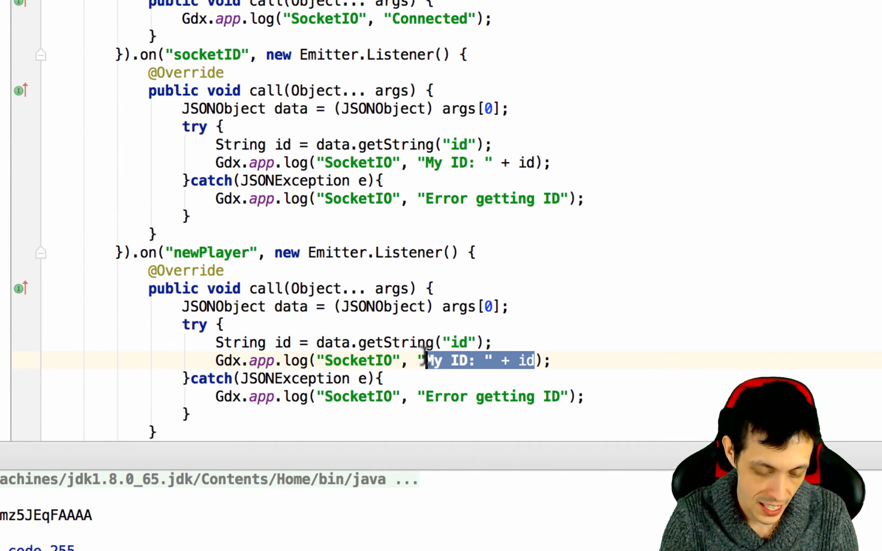
Change its log message to "New Player Connect: " + id
{"action": "type", "text": "New Player"}
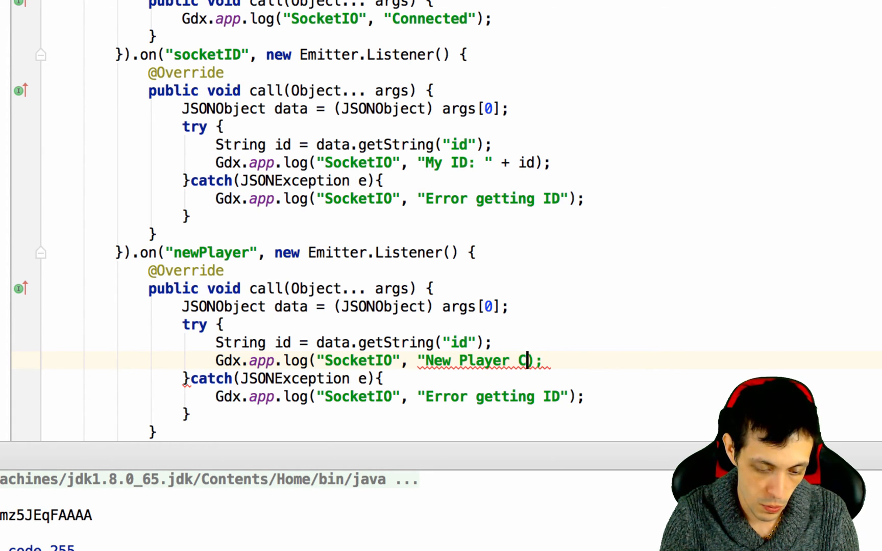
{"action": "type", "text": "onnec"}
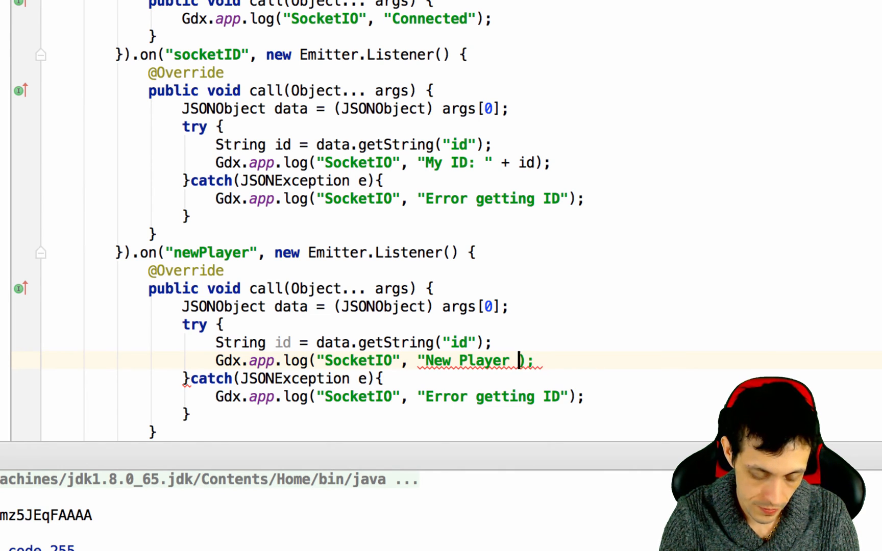
{"action": "type", "text": "Connect: \""}
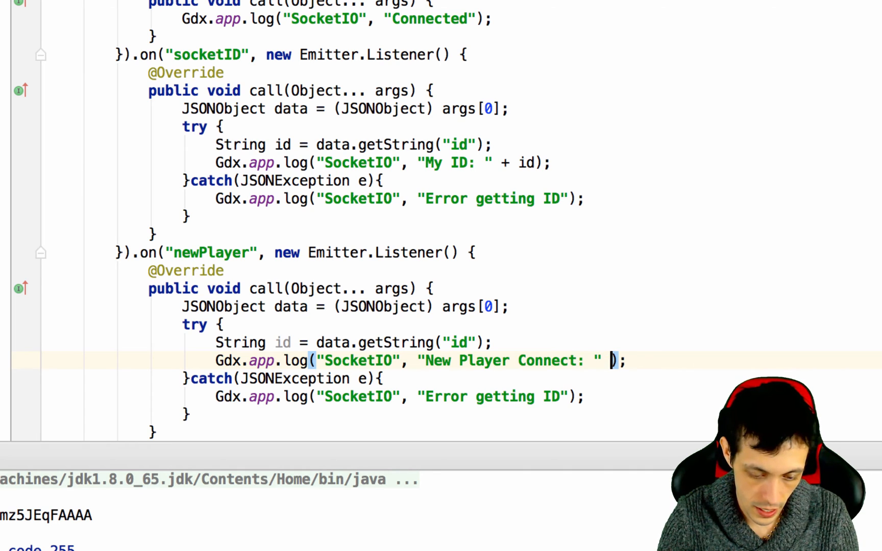
{"action": "type", "text": "+ id"}
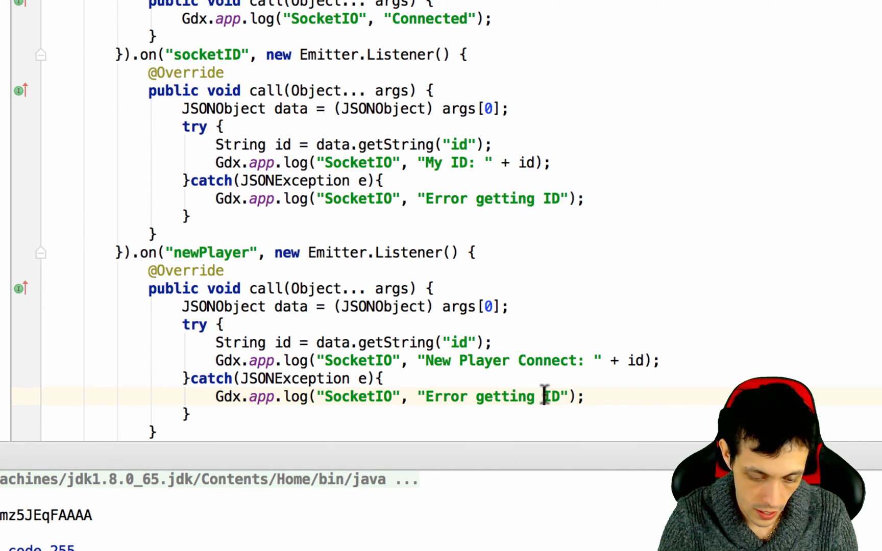
{"action": "type", "text": "New Player"}
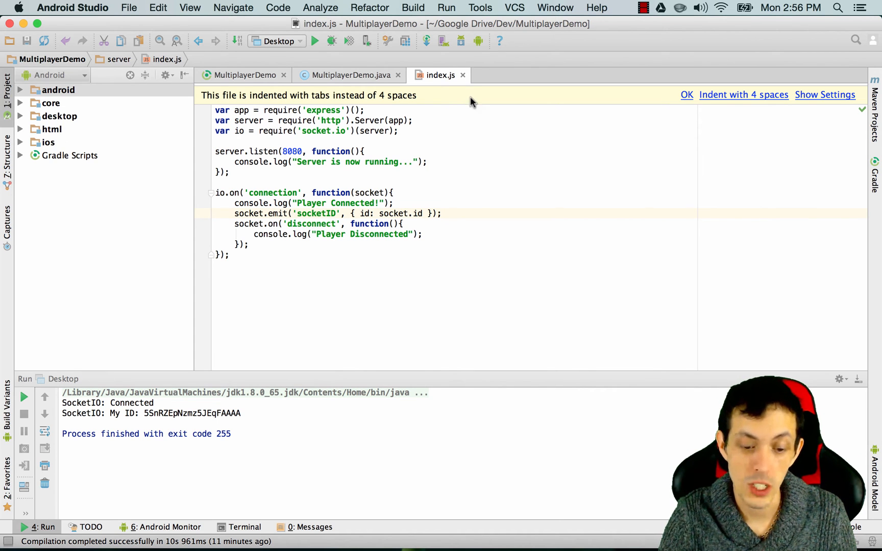
{"action": "mouse_move", "coordinate": [444, 192]}
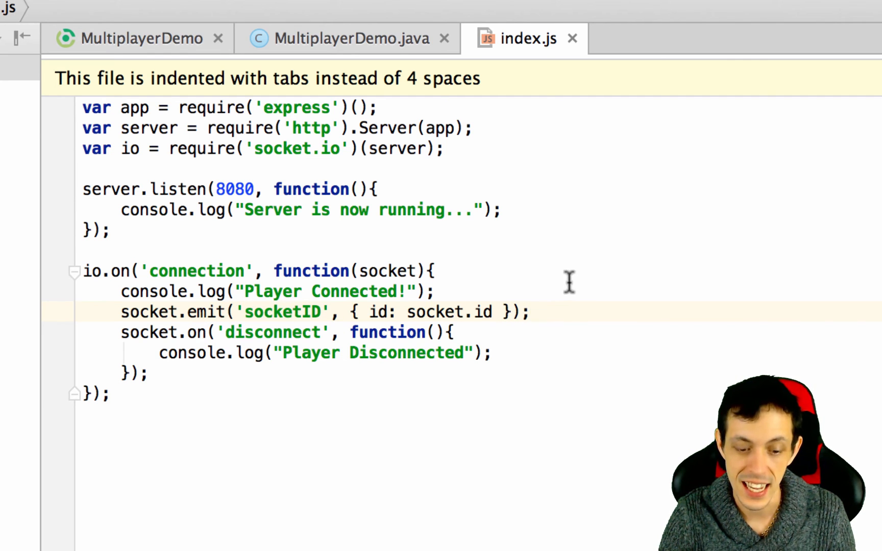
Add a socket.broadcast.emit( call on a new line below the socketID emit
{"action": "key", "text": "Enter"}
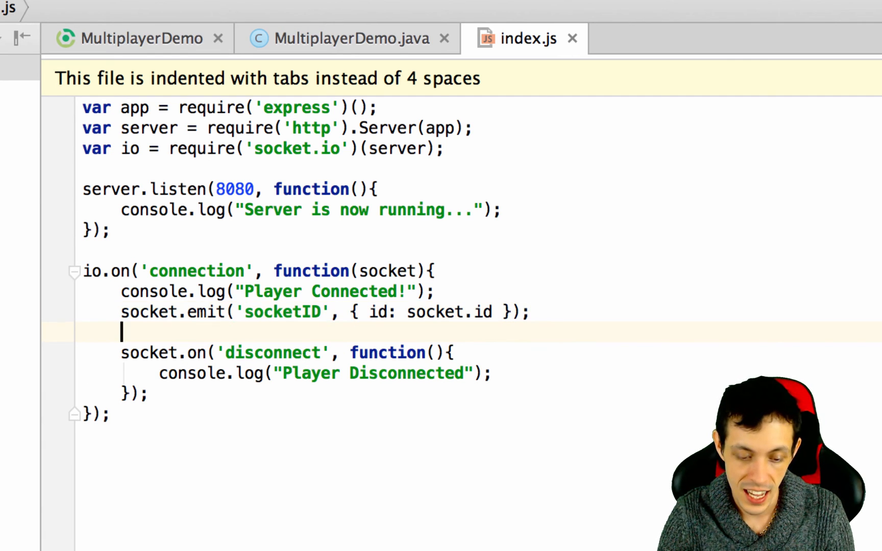
{"action": "type", "text": "socket"}
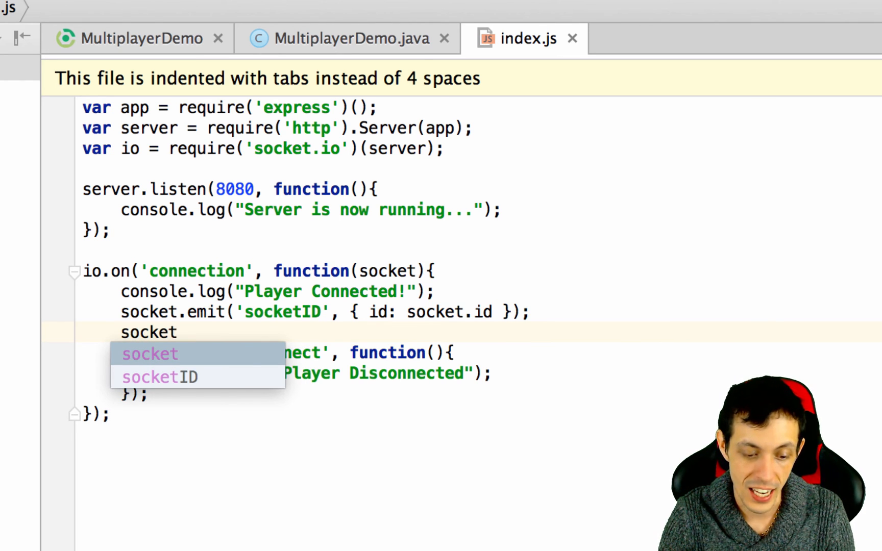
{"action": "type", "text": ".v"}
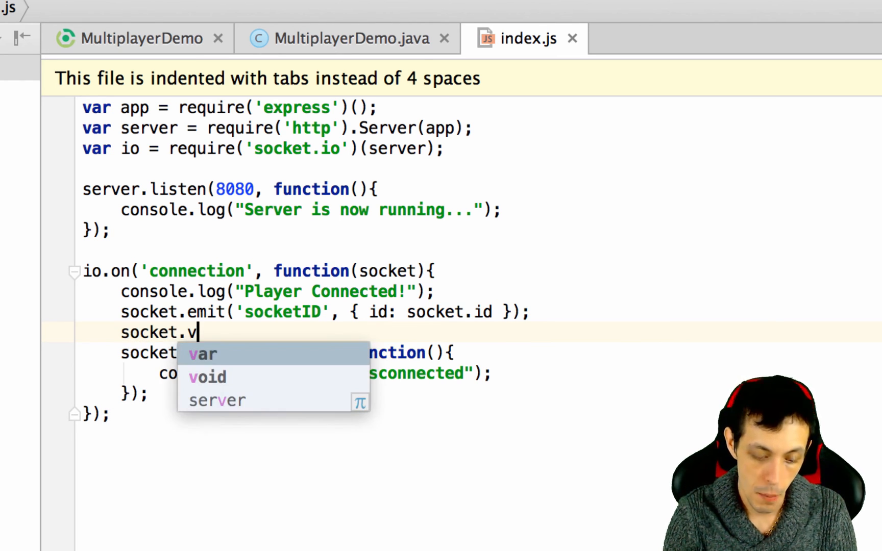
{"action": "type", "text": "roadcas"}
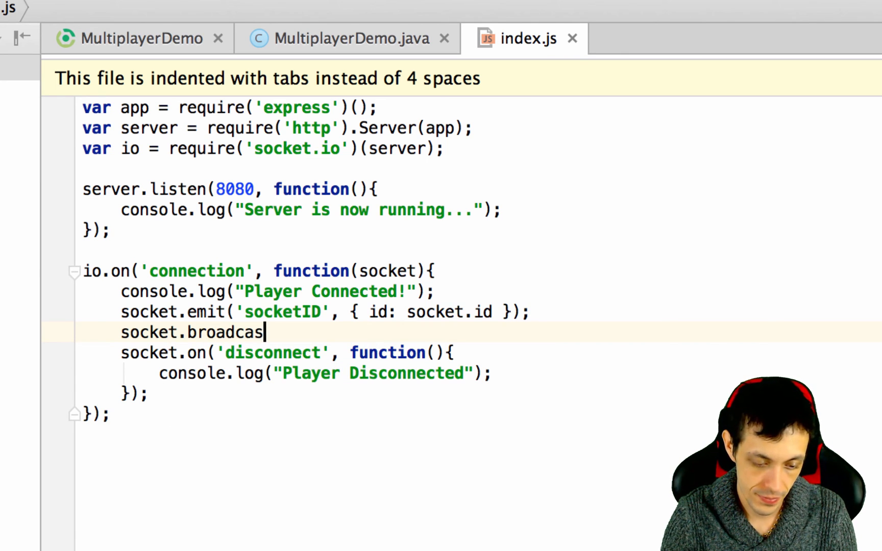
{"action": "type", "text": "t.emit("}
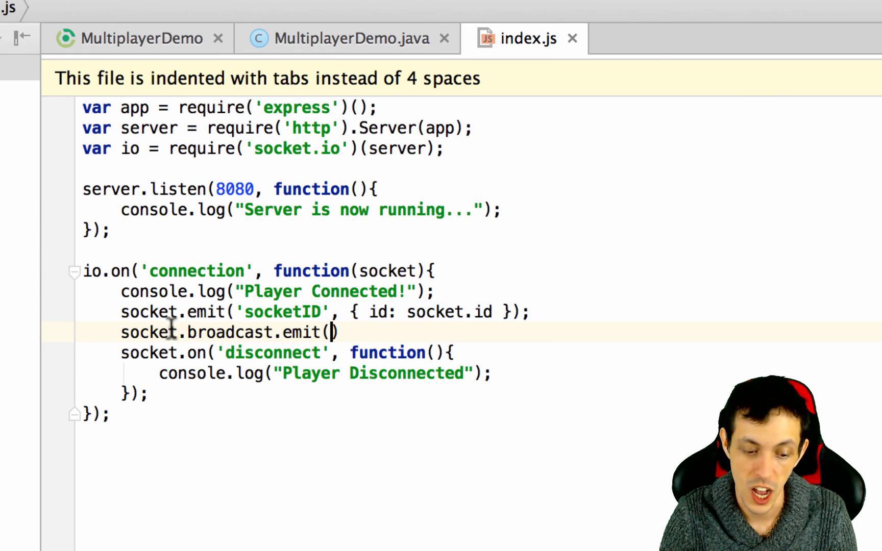
{"action": "double_click", "coordinate": [151, 332]}
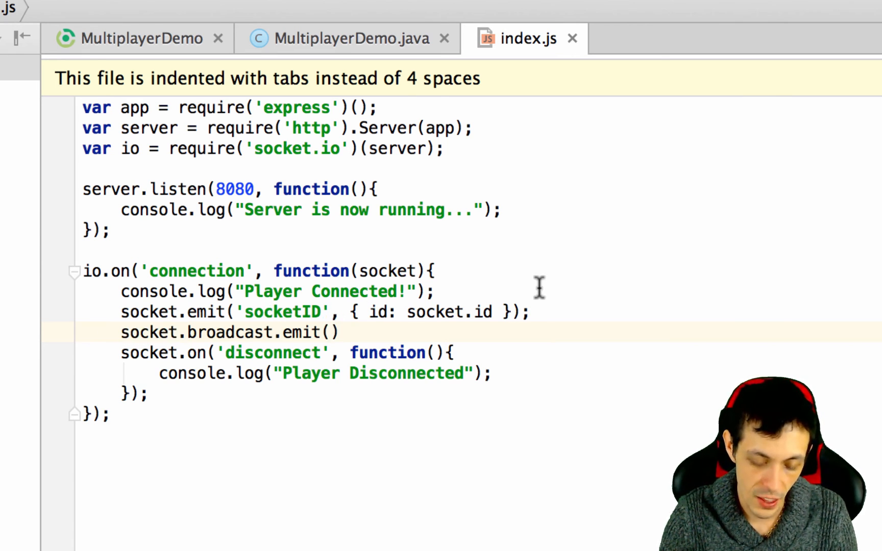
Fill its arguments as 'newPlayer', { id: socket.id });
{"action": "type", "text": "'"}
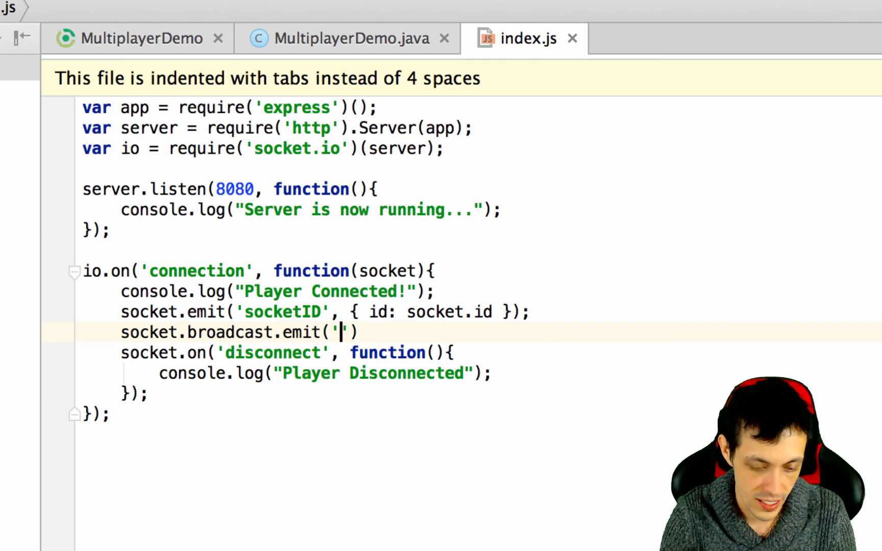
{"action": "type", "text": "newPlayer"}
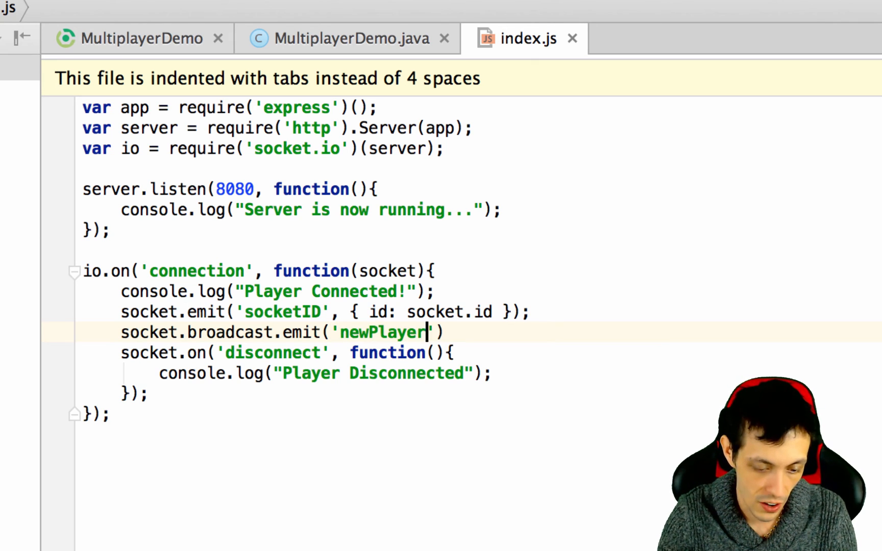
{"action": "type", "text": ", {}"}
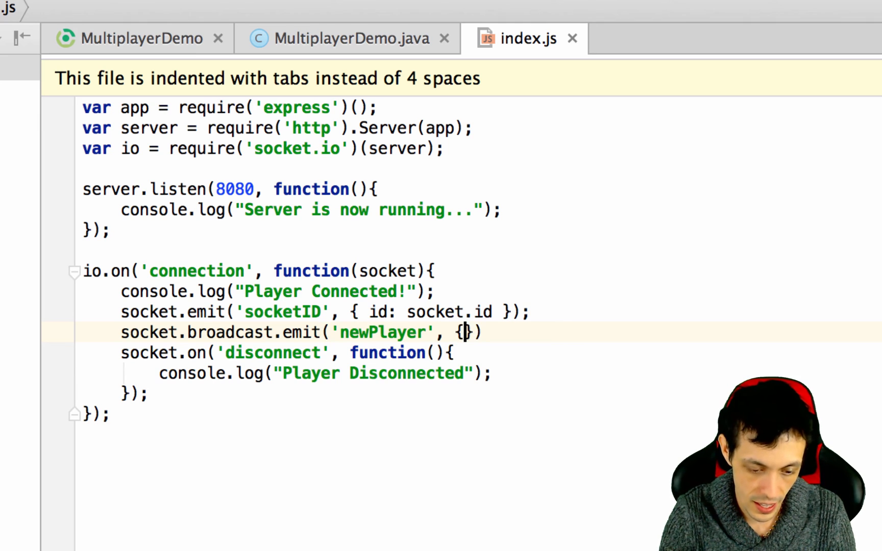
{"action": "type", "text": "i"}
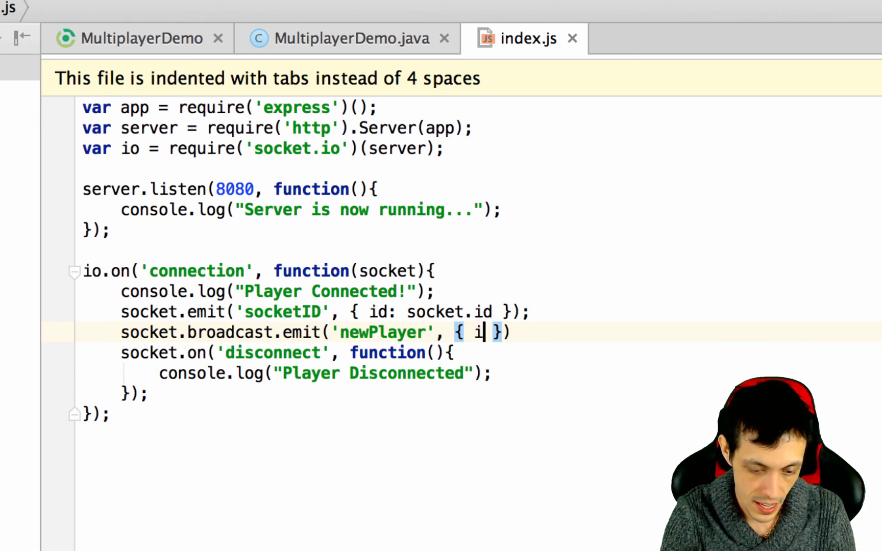
{"action": "type", "text": "d: socket."}
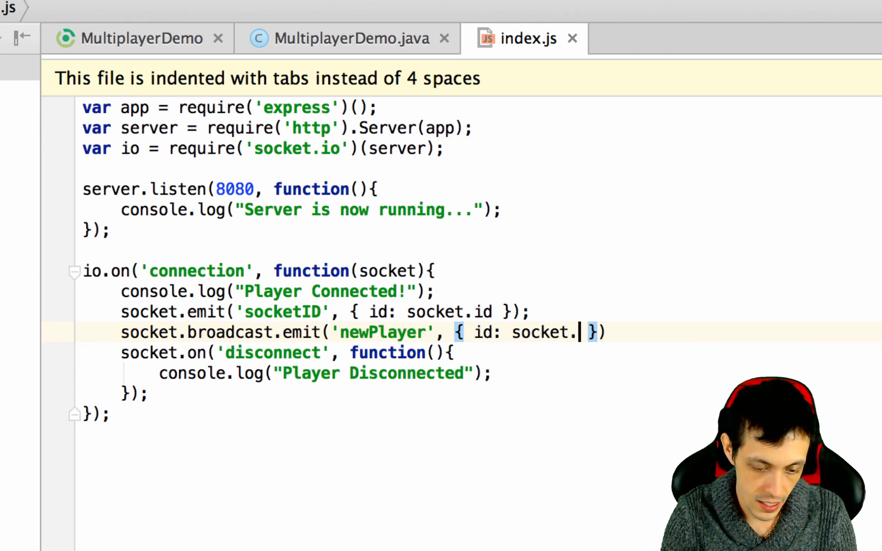
{"action": "type", "text": "id });"}
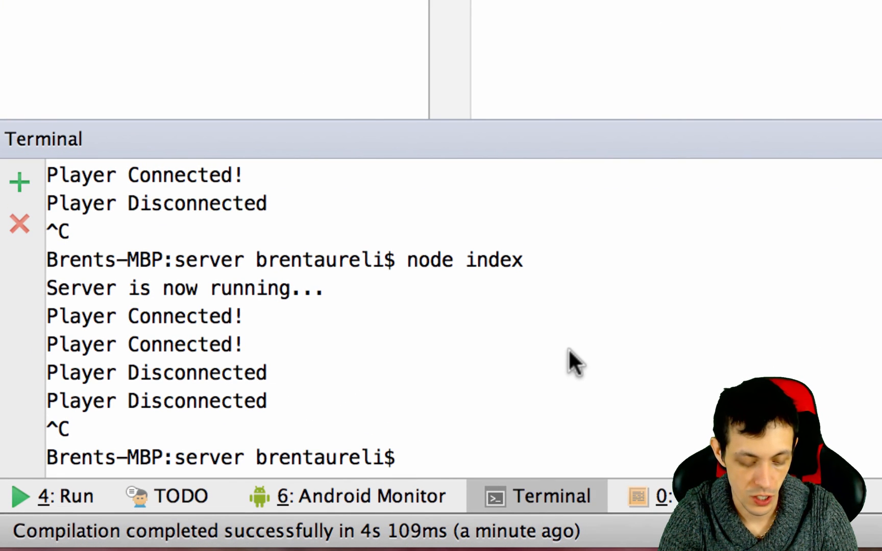
Restart the server with node index, run two desktop game instances and bring them forward
{"action": "type", "text": "node index"}
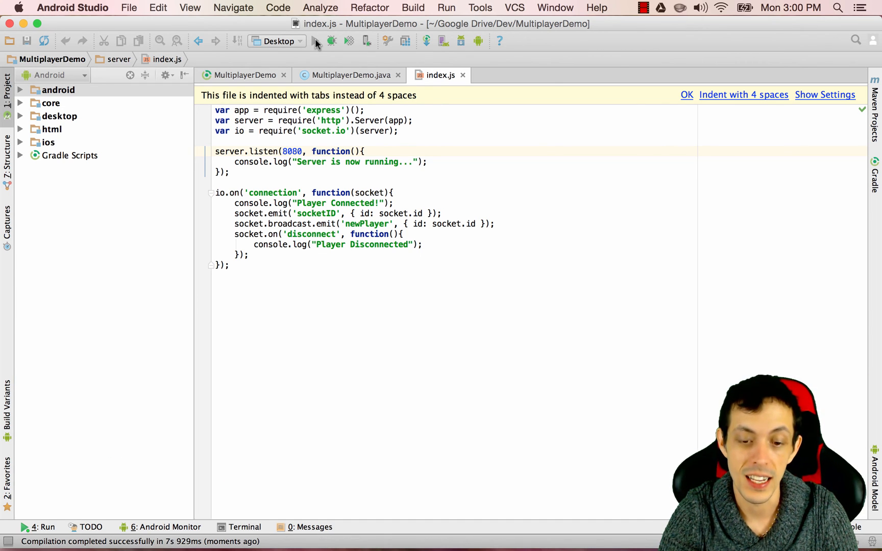
{"action": "left_click", "coordinate": [317, 41]}
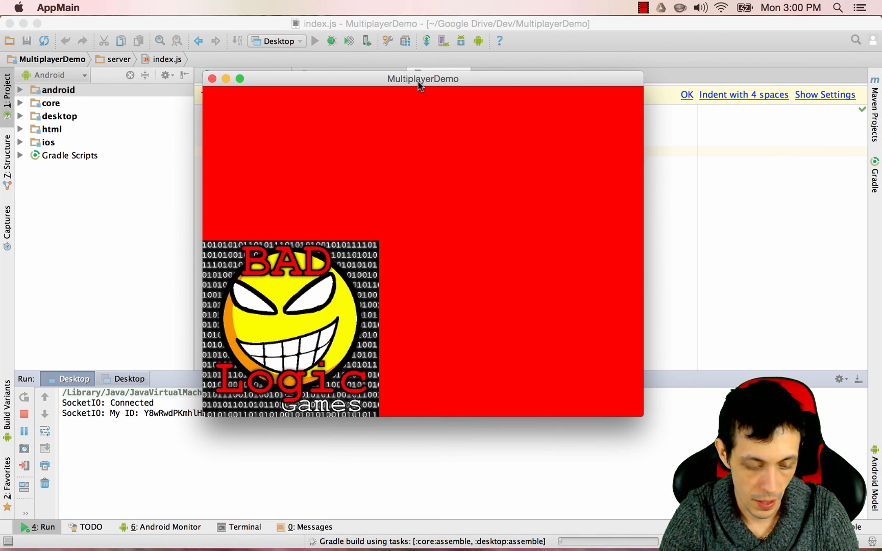
{"action": "mouse_move", "coordinate": [377, 104]}
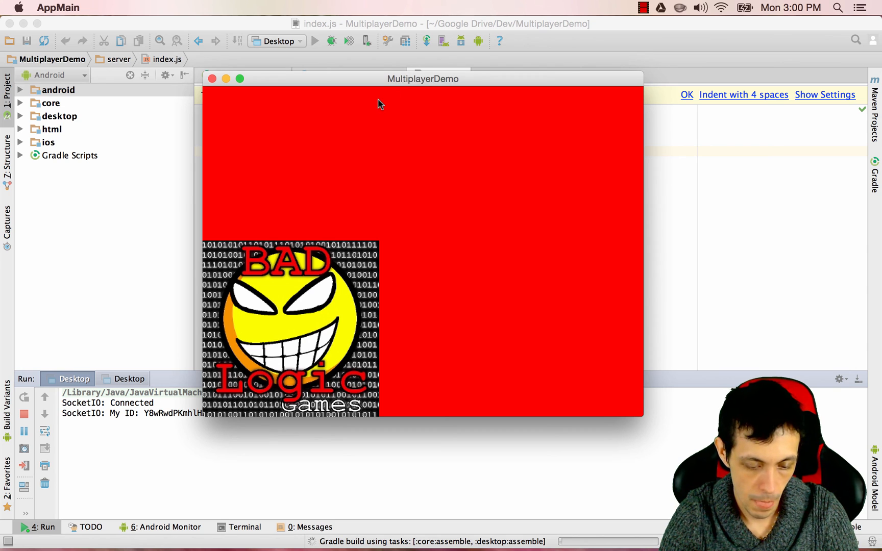
{"action": "mouse_move", "coordinate": [481, 80]}
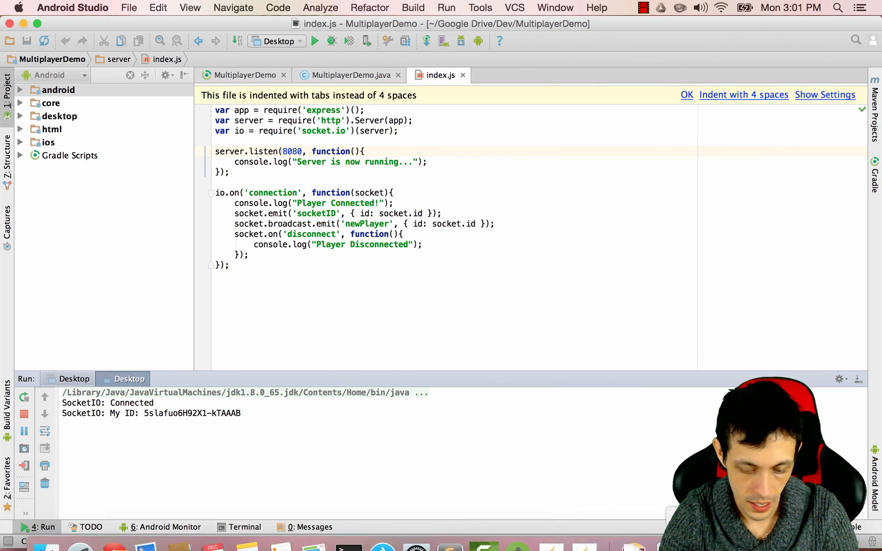
{"action": "left_click", "coordinate": [551, 529]}
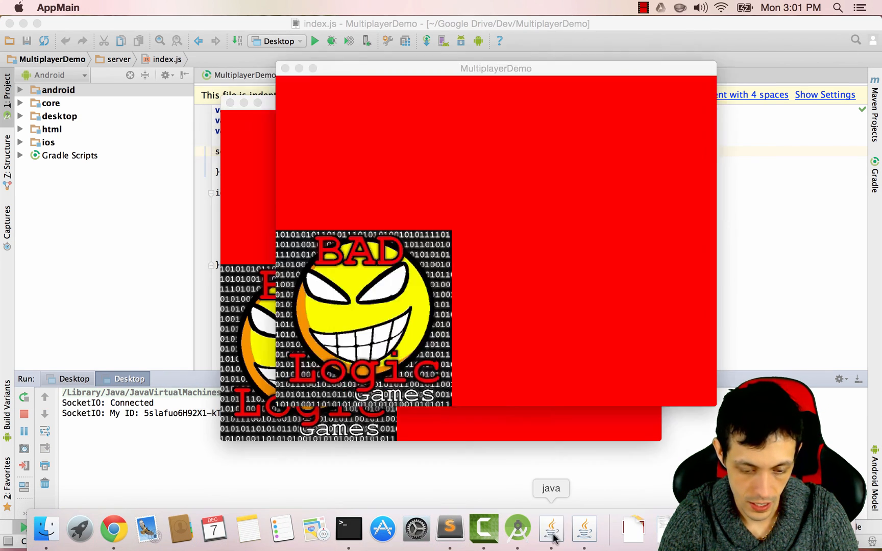